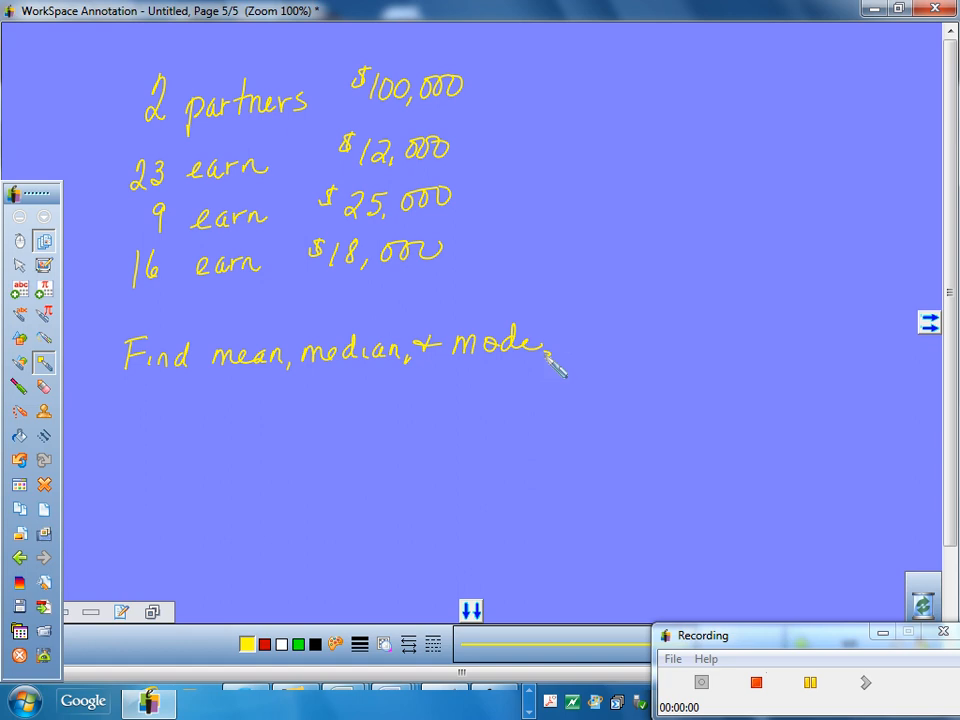
# Step: Handwrite an equals sign right after the $100,000 partners' figure
pyautogui.moveTo(480, 90); pyautogui.dragTo(505, 95)
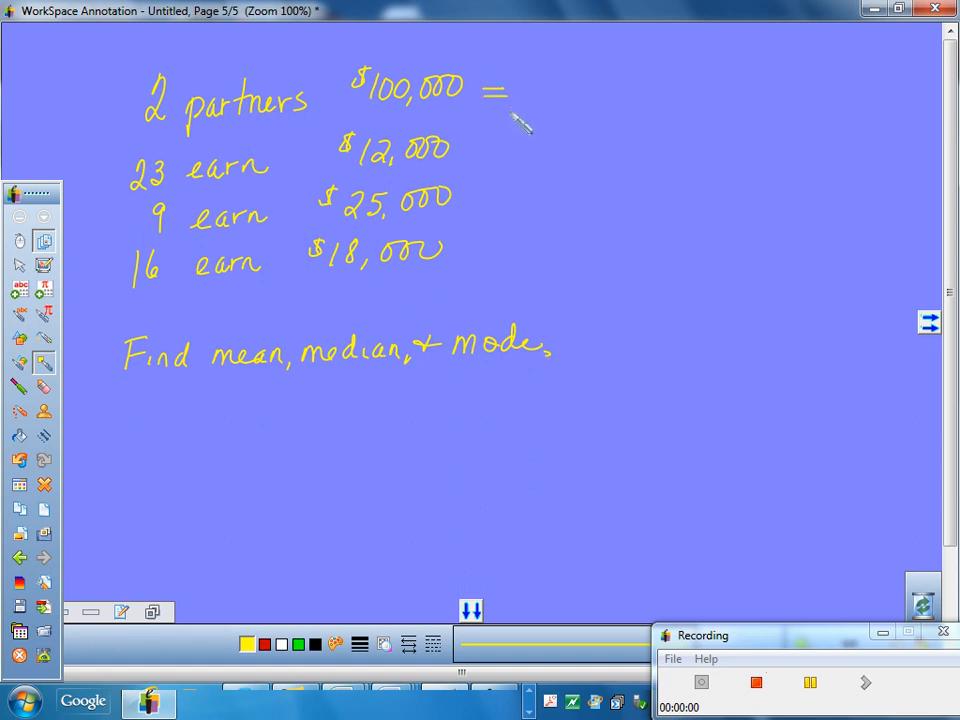
pyautogui.moveTo(555, 90)
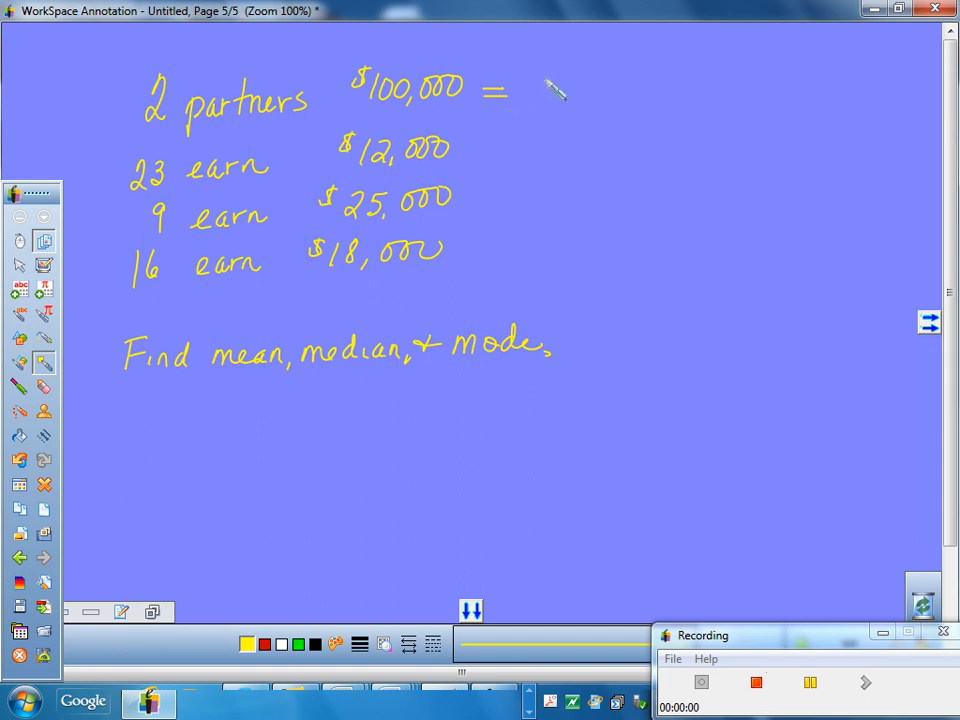
# Step: Write row totals 200,000, 276,000, 225,000 and 288,000 with equals signs
pyautogui.moveTo(525, 95); pyautogui.dragTo(615, 95)
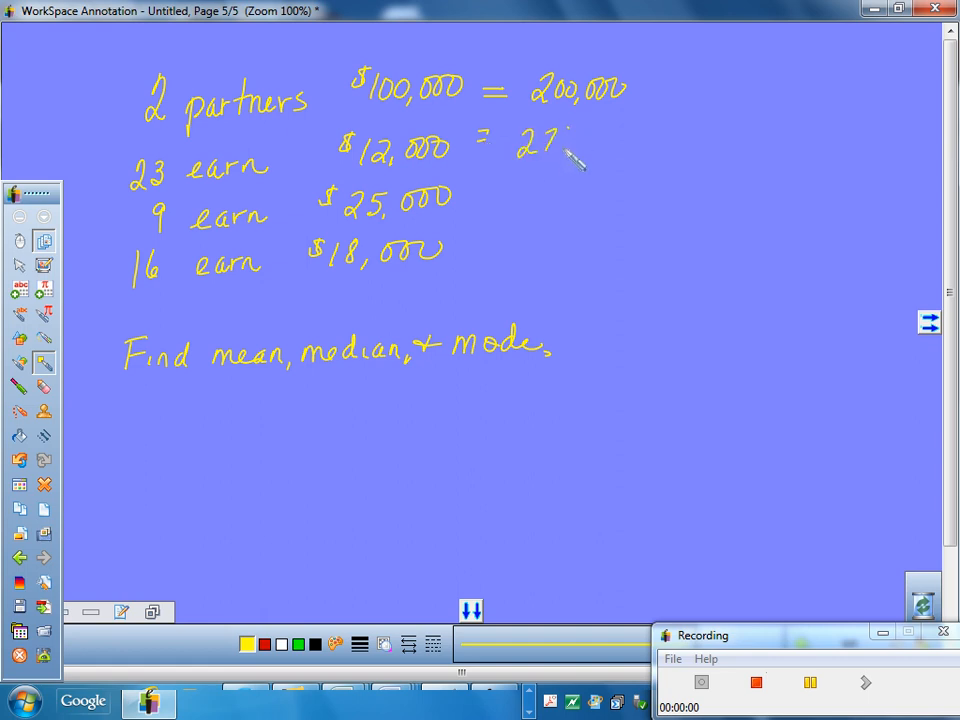
pyautogui.moveTo(555, 155); pyautogui.dragTo(625, 145)
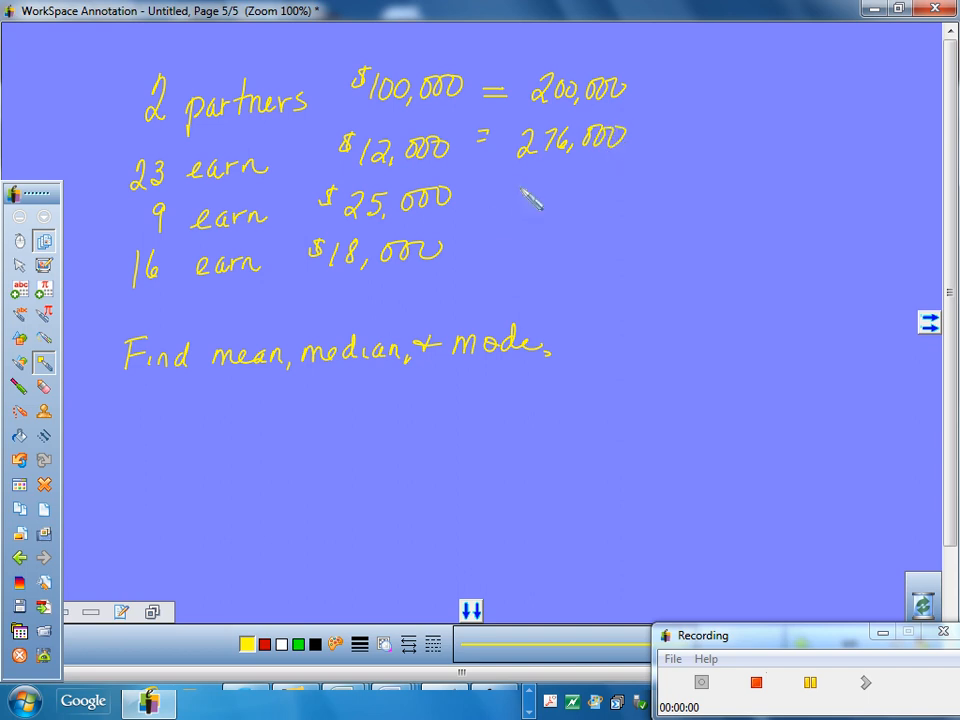
pyautogui.moveTo(510, 190); pyautogui.dragTo(565, 205)
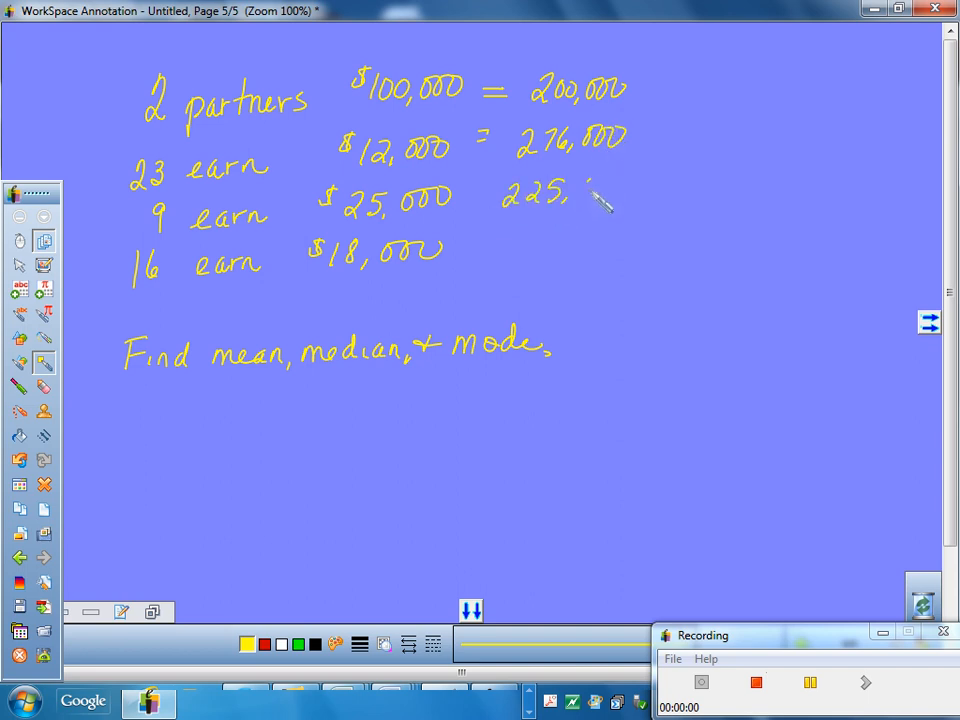
pyautogui.moveTo(585, 185); pyautogui.dragTo(625, 205)
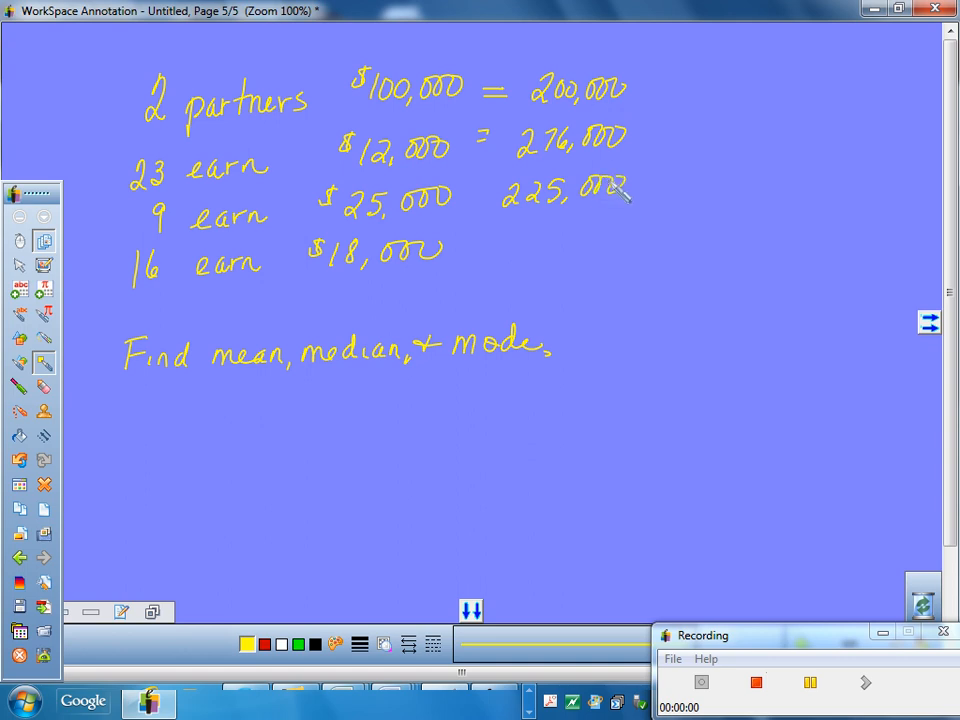
pyautogui.moveTo(495, 250); pyautogui.dragTo(540, 245)
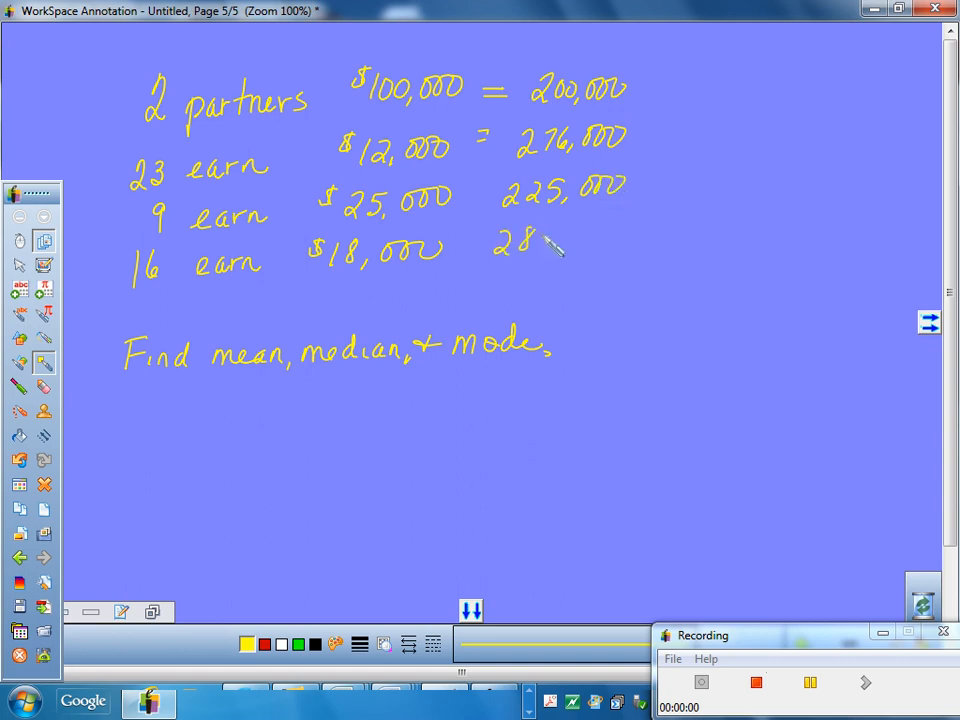
pyautogui.moveTo(540, 245); pyautogui.dragTo(630, 250)
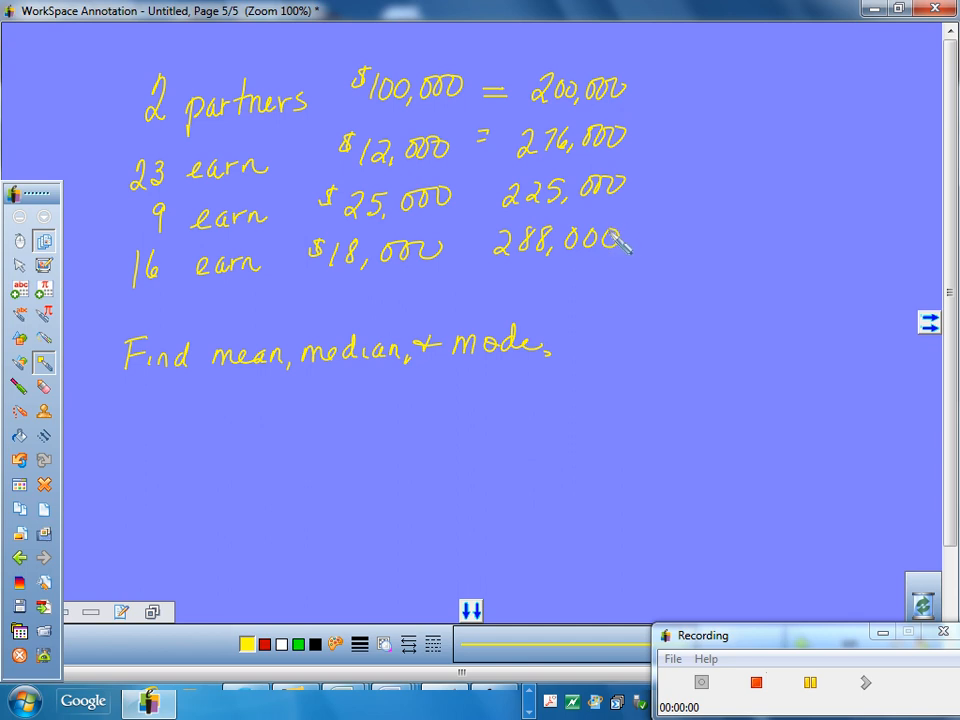
pyautogui.moveTo(460, 197); pyautogui.dragTo(480, 277)
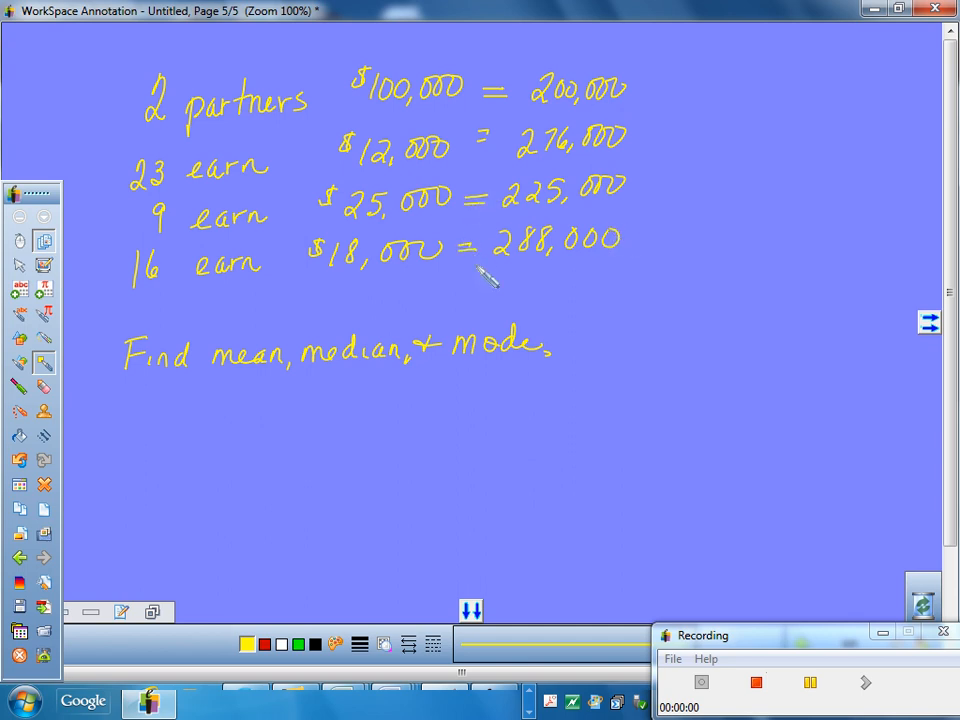
# Step: Draw a sum line under the totals and write the grand total 989,000
pyautogui.moveTo(480, 270); pyautogui.dragTo(635, 268)
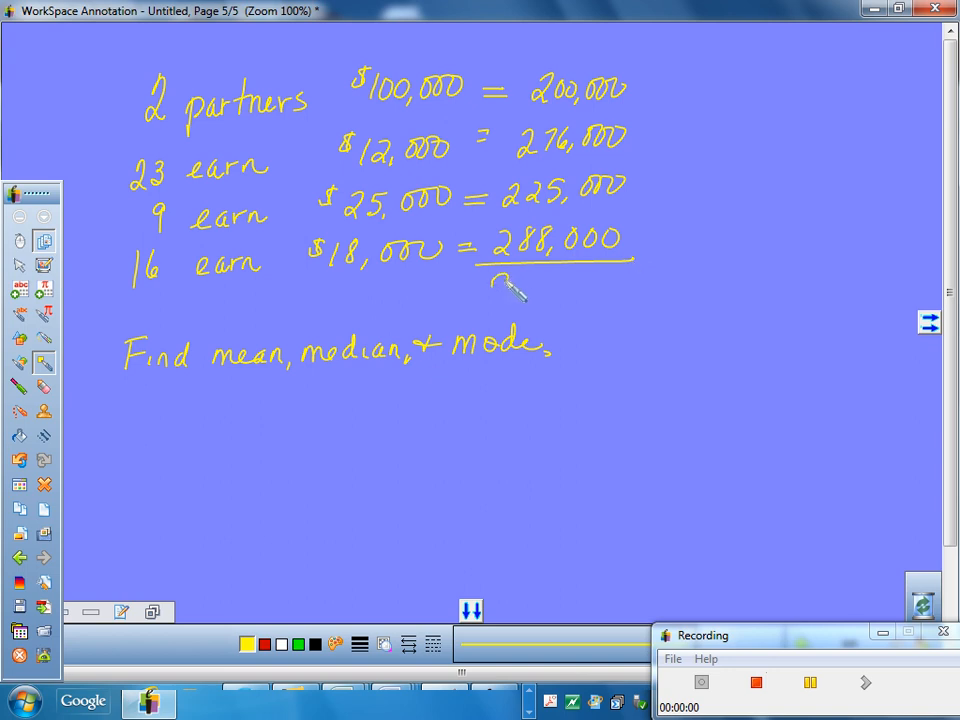
pyautogui.moveTo(490, 300); pyautogui.dragTo(555, 295)
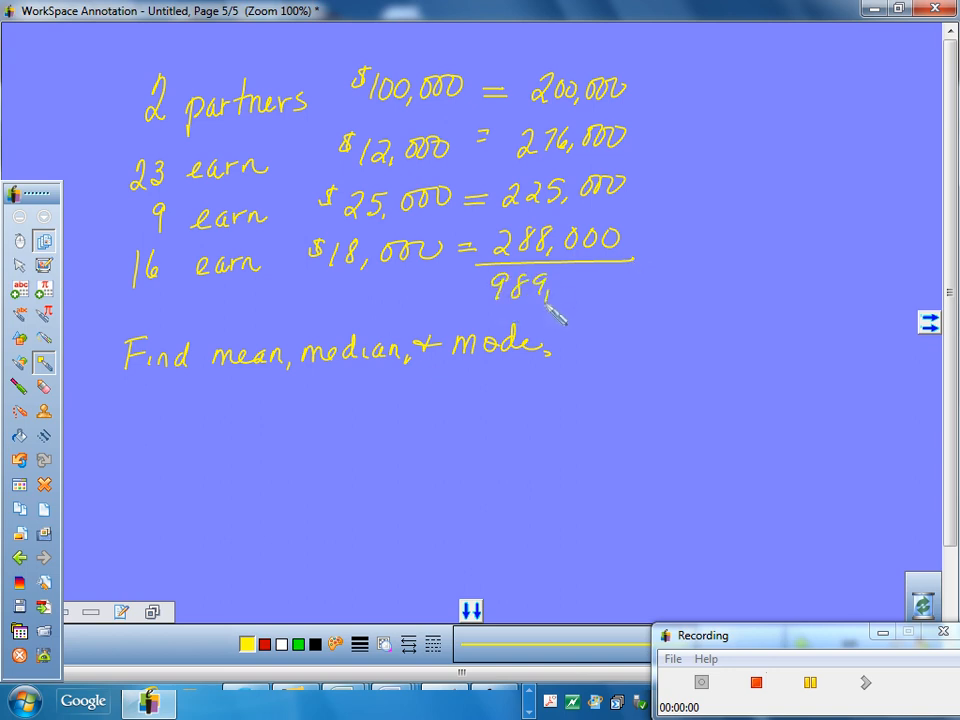
pyautogui.moveTo(560, 305); pyautogui.dragTo(615, 290)
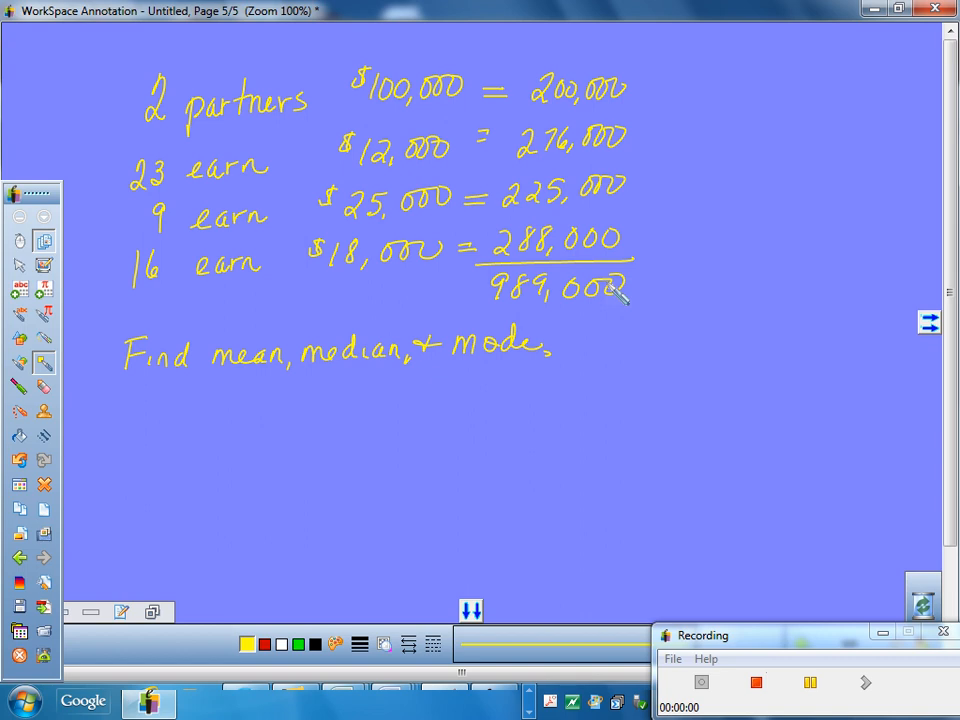
pyautogui.moveTo(130, 440); pyautogui.dragTo(180, 410)
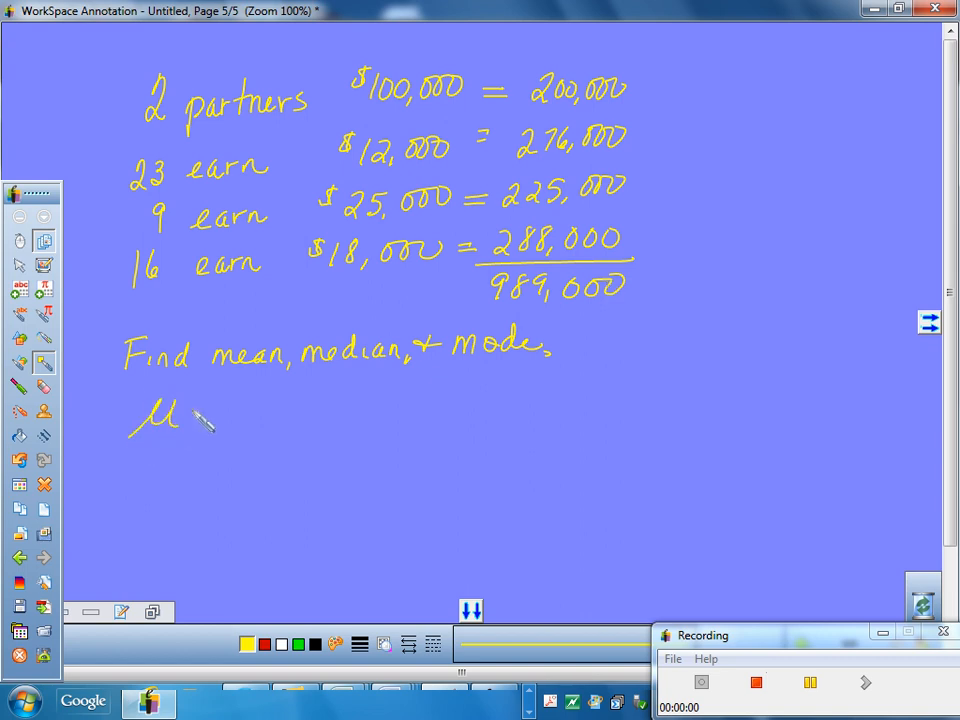
# Step: Write μ = 989,000 over a fraction bar and underline the headcounts, totalling 50
pyautogui.moveTo(195, 415); pyautogui.dragTo(225, 420)
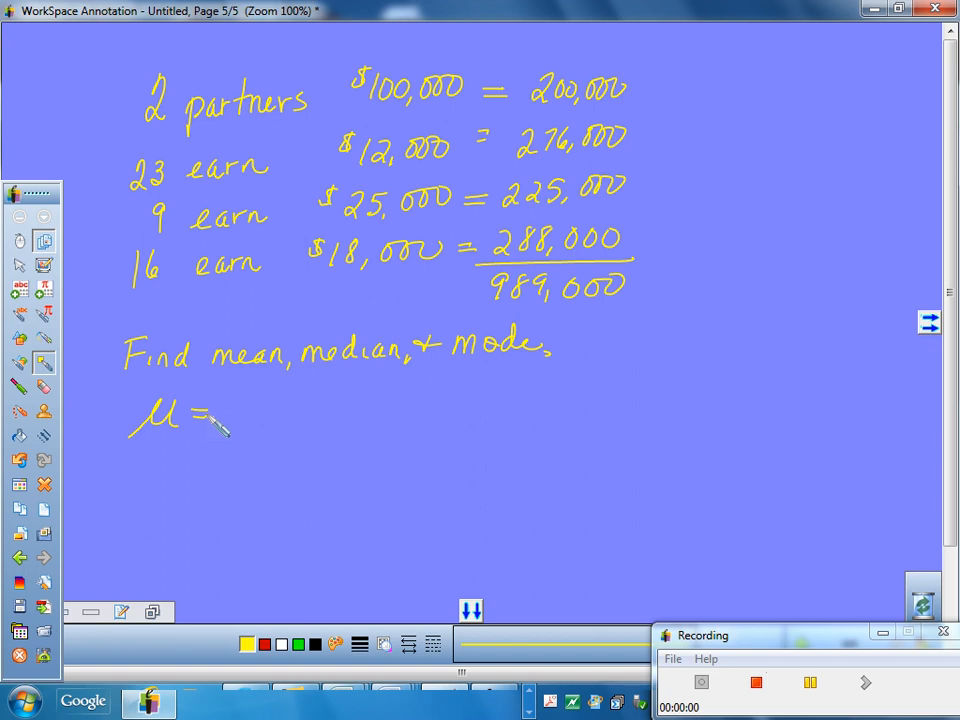
pyautogui.moveTo(235, 428); pyautogui.dragTo(345, 425)
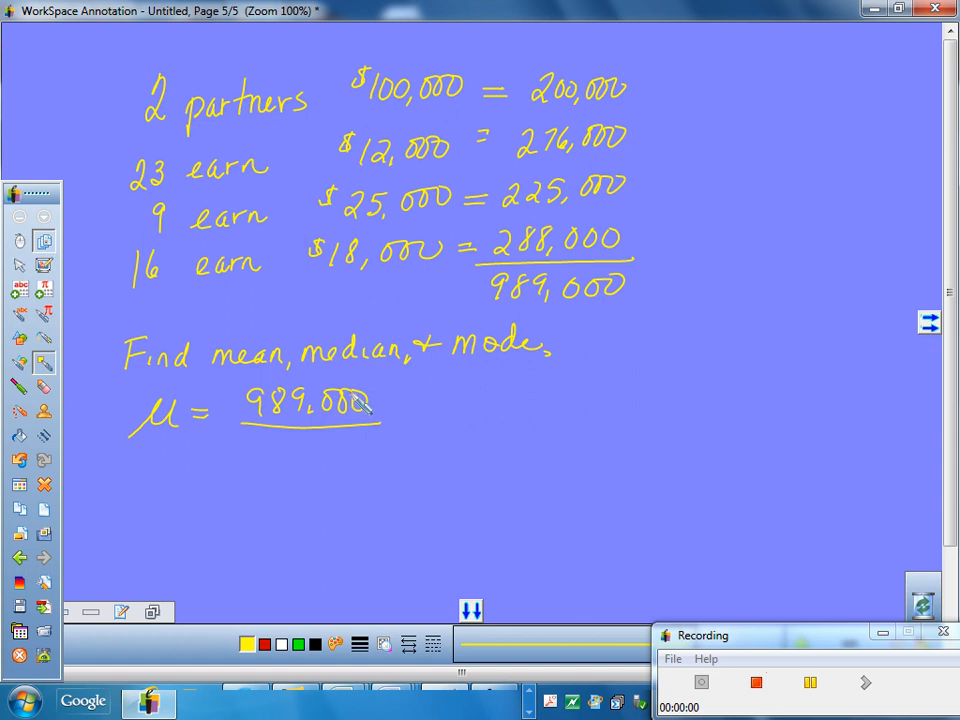
pyautogui.moveTo(100, 282); pyautogui.dragTo(200, 305)
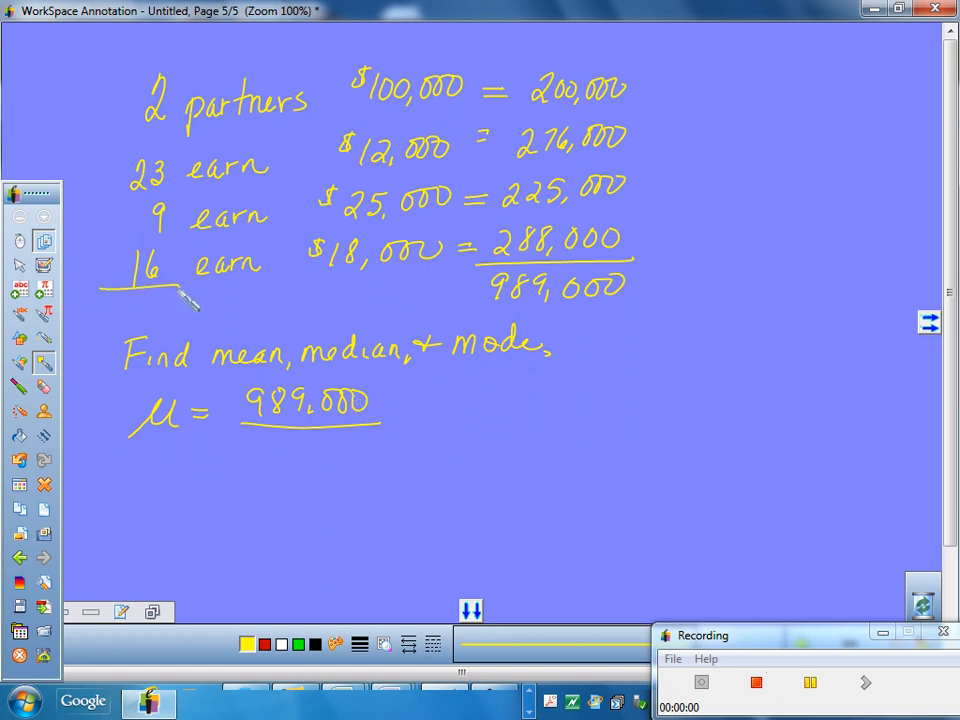
pyautogui.moveTo(120, 305); pyautogui.dragTo(165, 305)
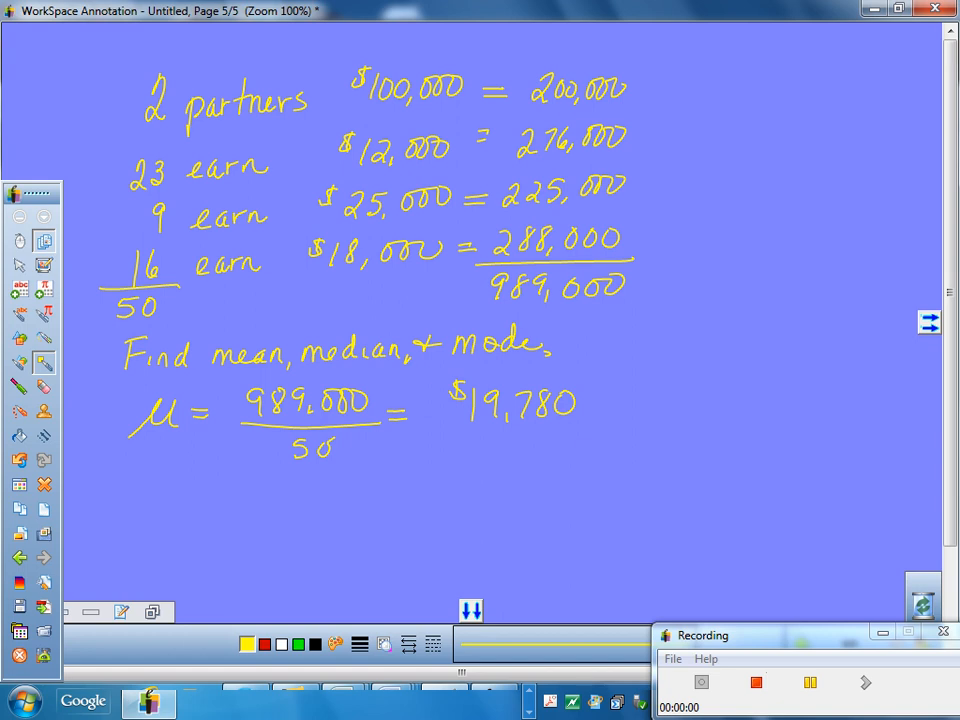
pyautogui.scroll(-3)
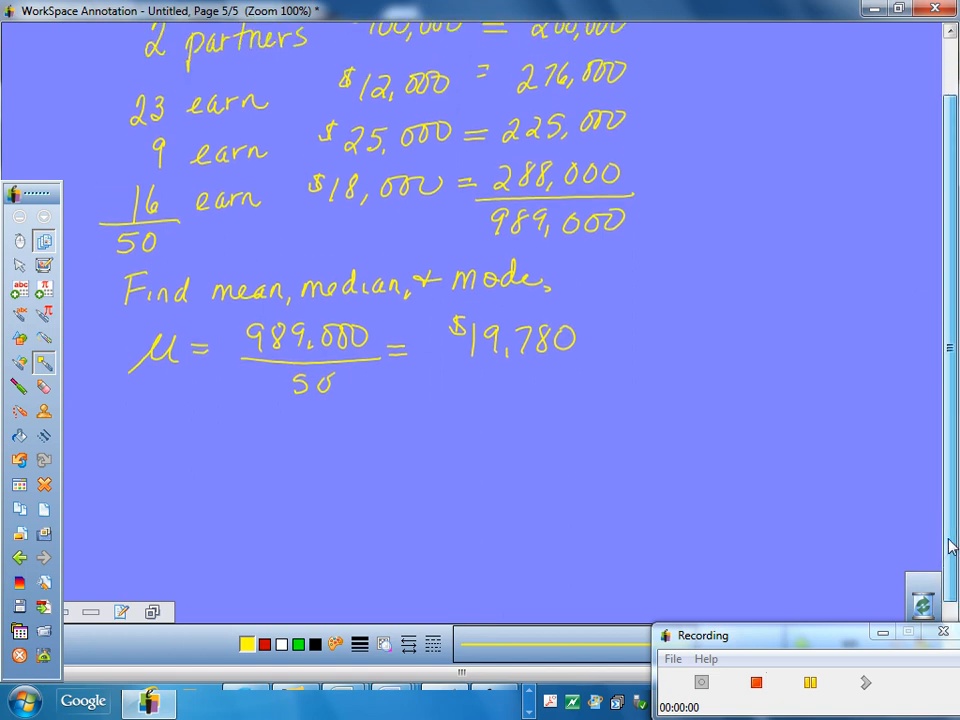
# Step: Write the sorted salary list with counts (2 at 100,000, 9 at 25,000, 23 at 12,000) and underline it
pyautogui.scroll(3)
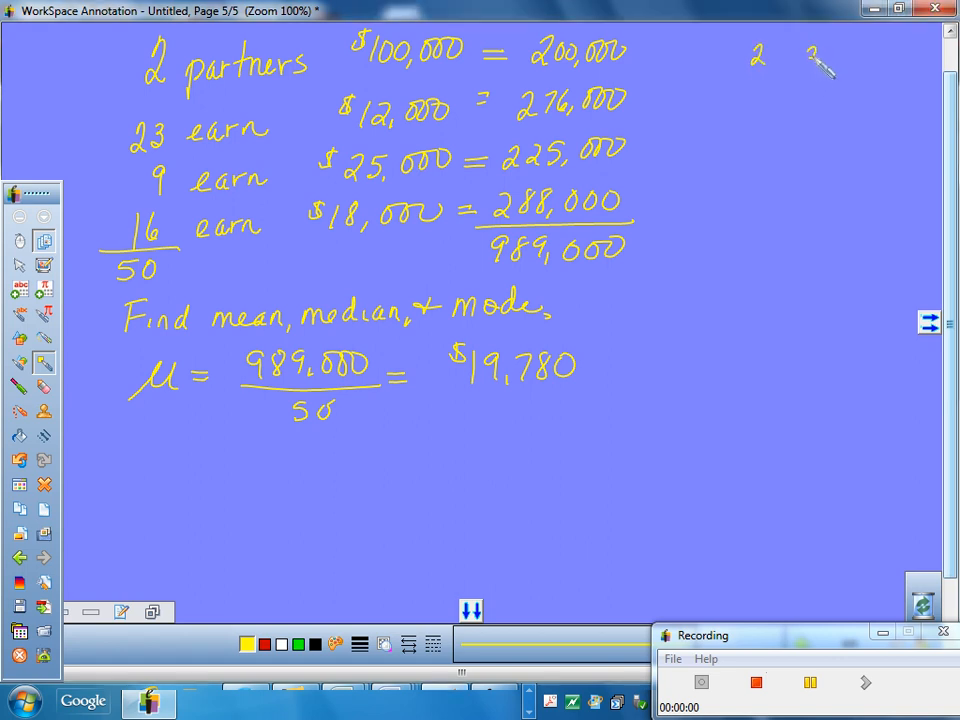
pyautogui.moveTo(805, 50); pyautogui.dragTo(825, 70)
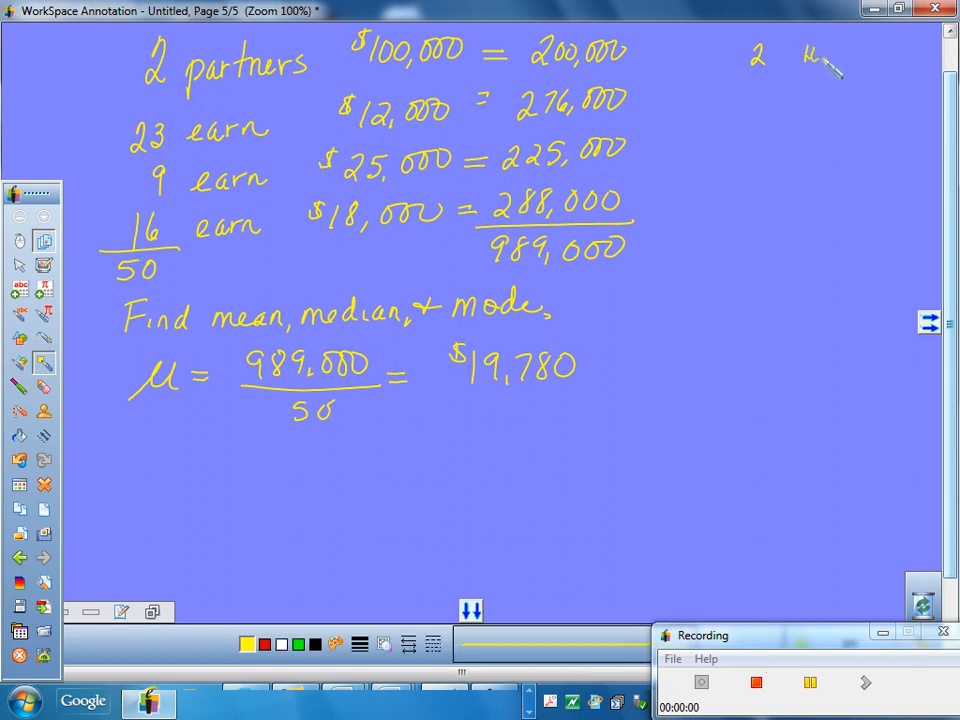
pyautogui.moveTo(810, 55); pyautogui.dragTo(870, 65)
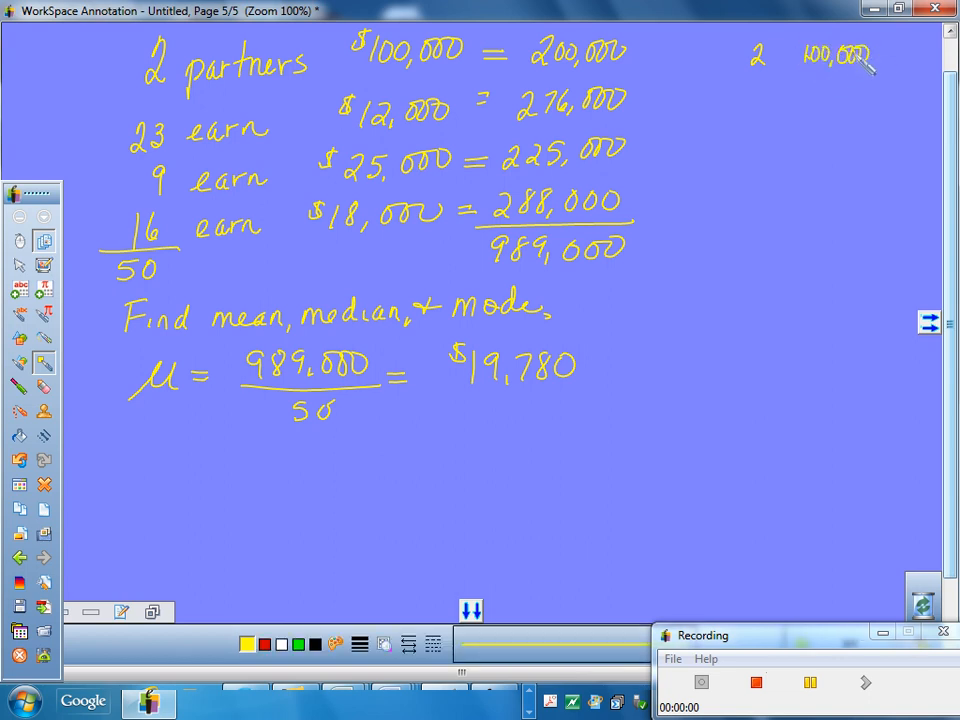
pyautogui.moveTo(760, 110); pyautogui.dragTo(745, 95)
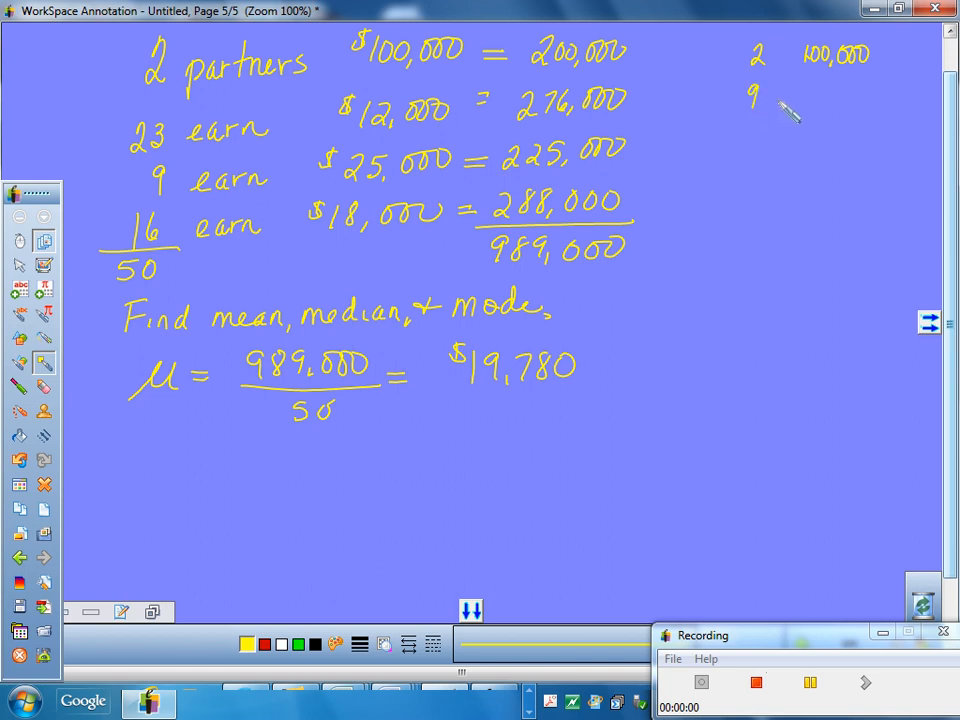
pyautogui.moveTo(810, 95); pyautogui.dragTo(860, 100)
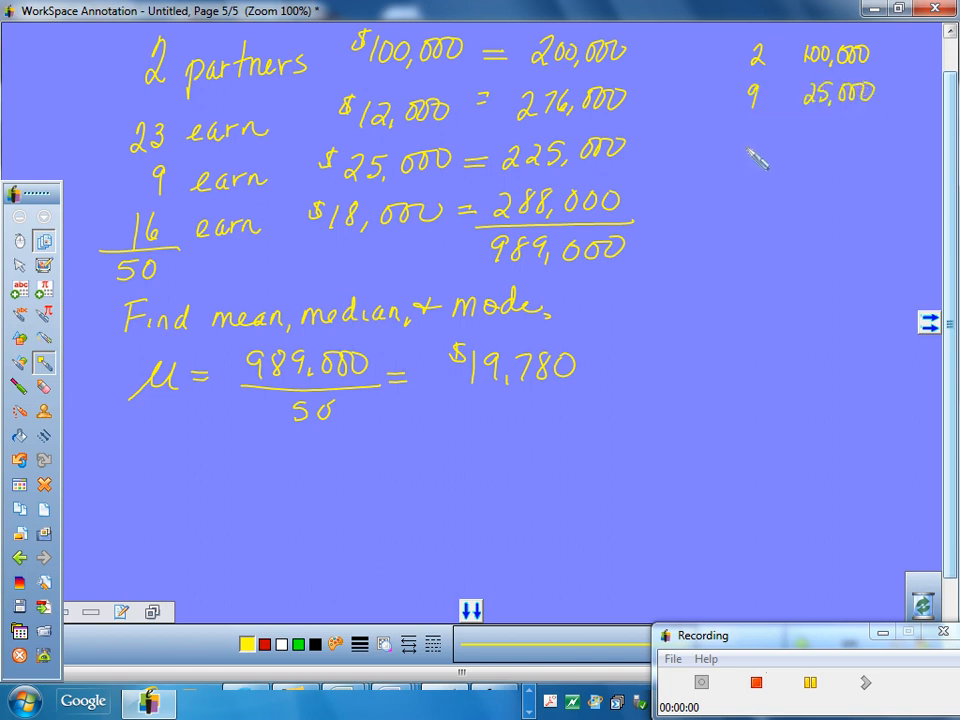
pyautogui.moveTo(750, 145); pyautogui.dragTo(850, 140)
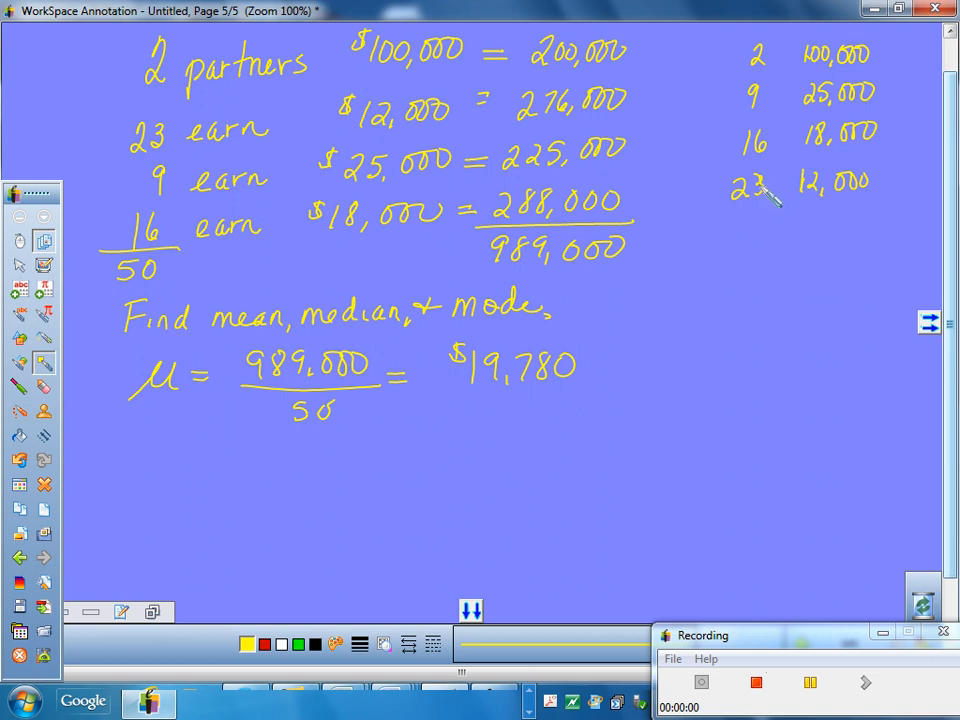
pyautogui.moveTo(705, 218); pyautogui.dragTo(770, 212)
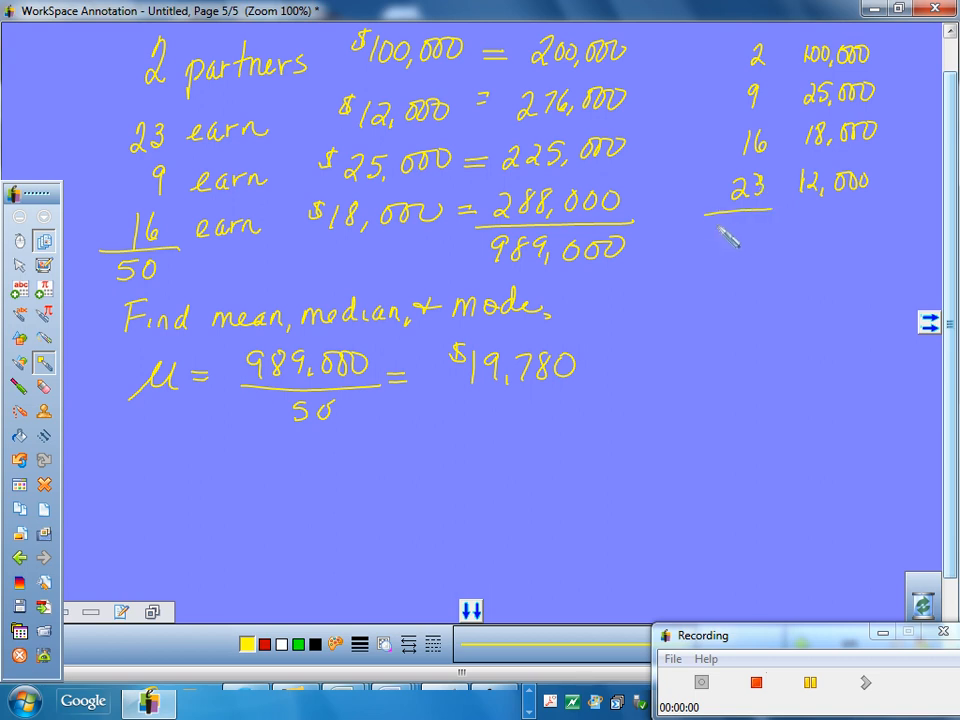
pyautogui.moveTo(712, 240); pyautogui.dragTo(745, 255)
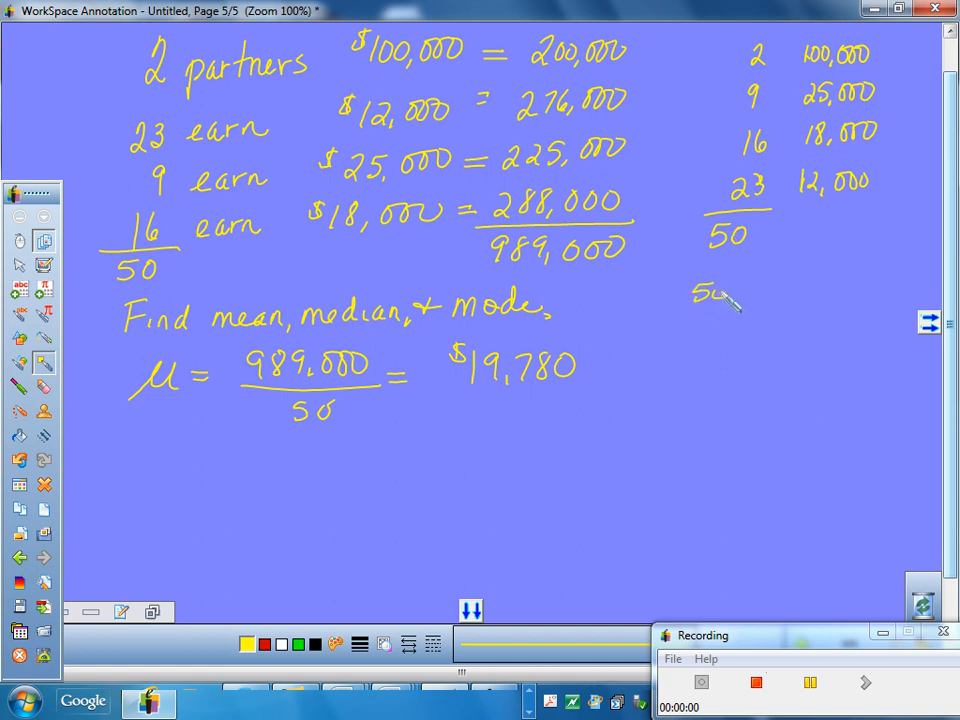
# Step: Write 50/2 = 25th + 26th and begin the median line
pyautogui.moveTo(710, 290); pyautogui.dragTo(780, 320)
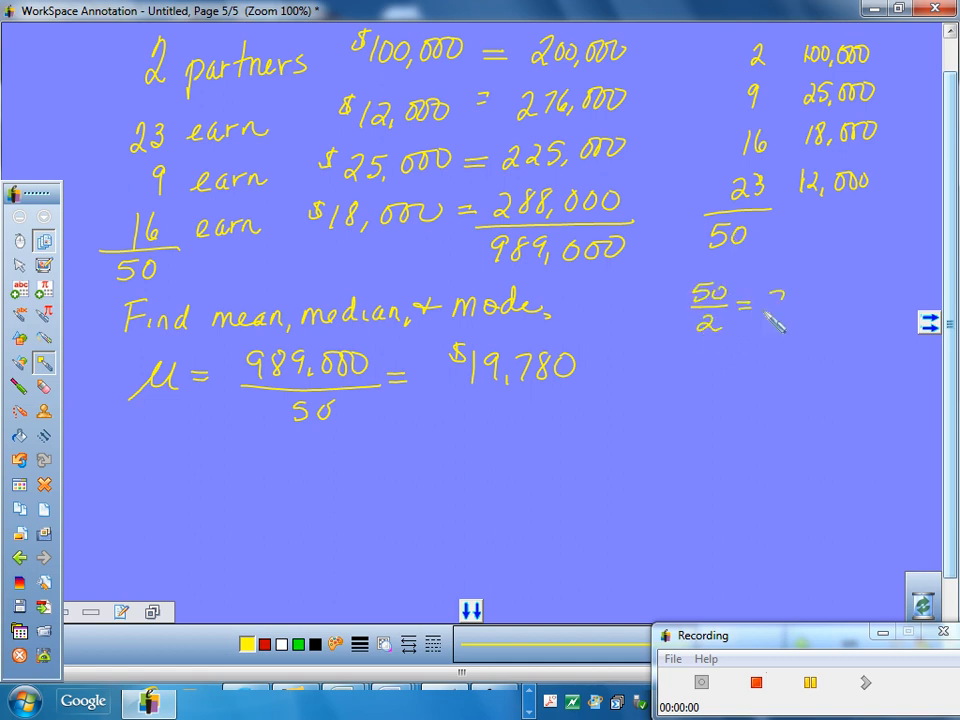
pyautogui.moveTo(775, 310); pyautogui.dragTo(830, 300)
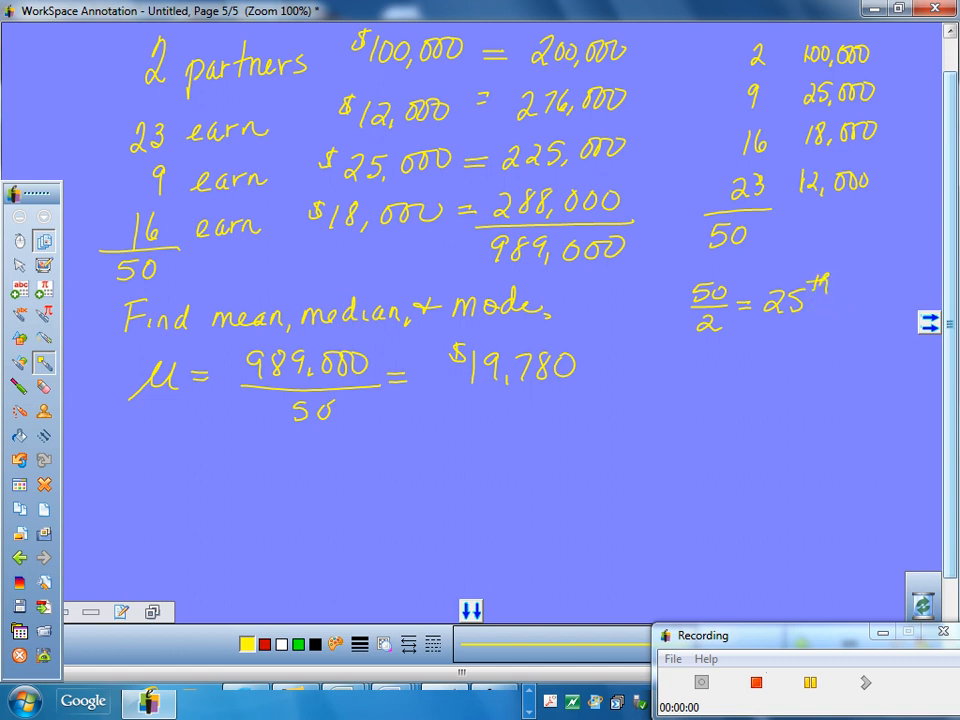
pyautogui.moveTo(835, 300); pyautogui.dragTo(890, 315)
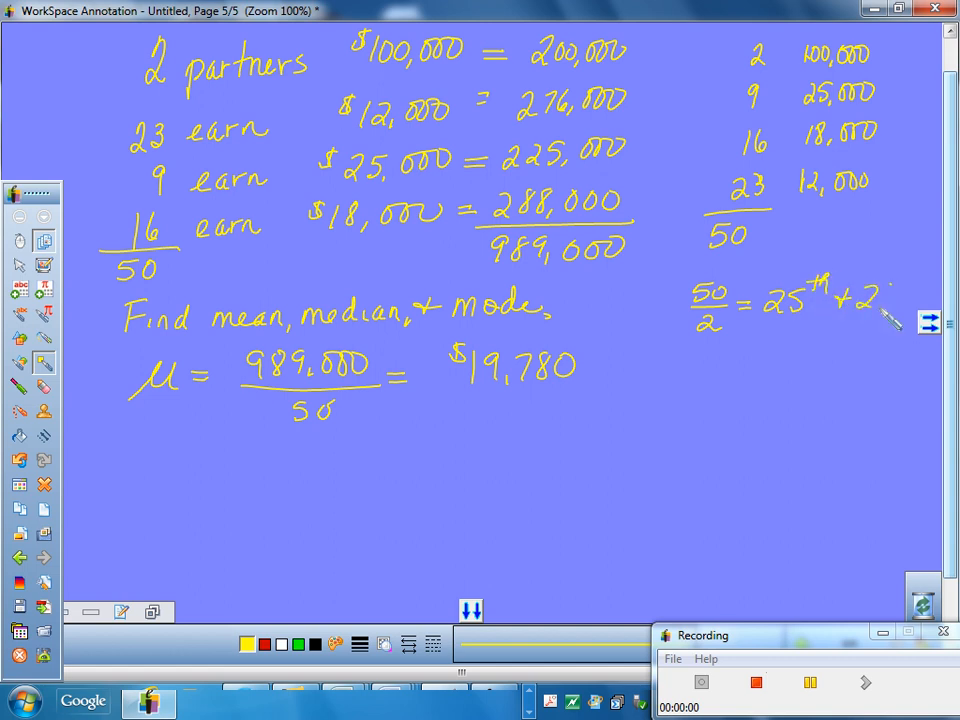
pyautogui.moveTo(890, 310); pyautogui.dragTo(910, 290)
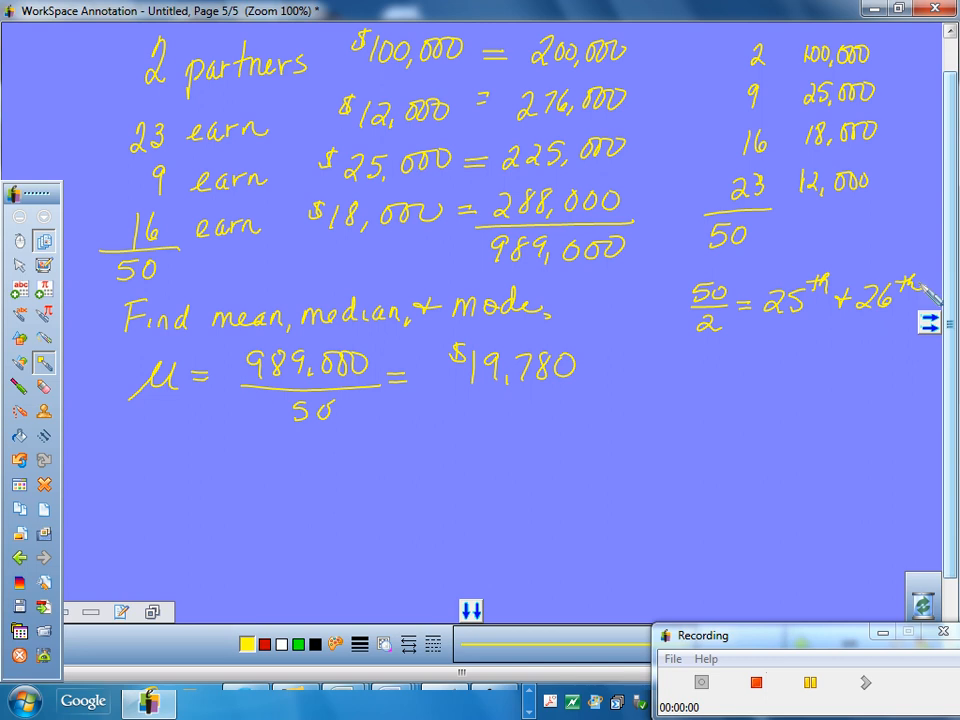
pyautogui.moveTo(672, 380); pyautogui.dragTo(740, 385)
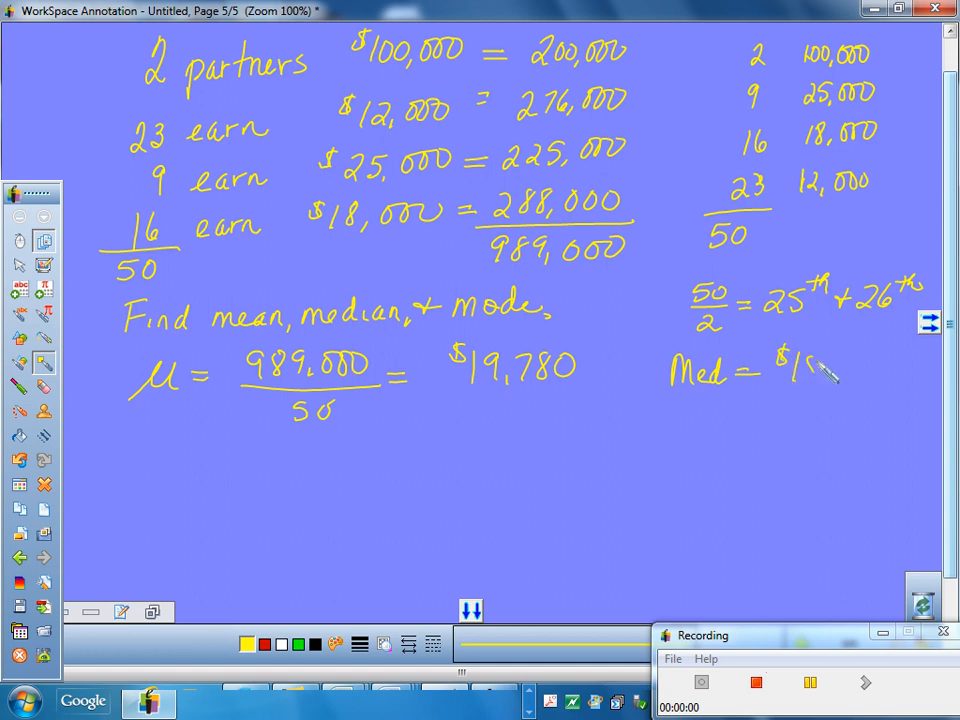
# Step: Finish 'Med = $18,000' and write 'Mode = $12,000' beneath it
pyautogui.moveTo(820, 375); pyautogui.dragTo(890, 375)
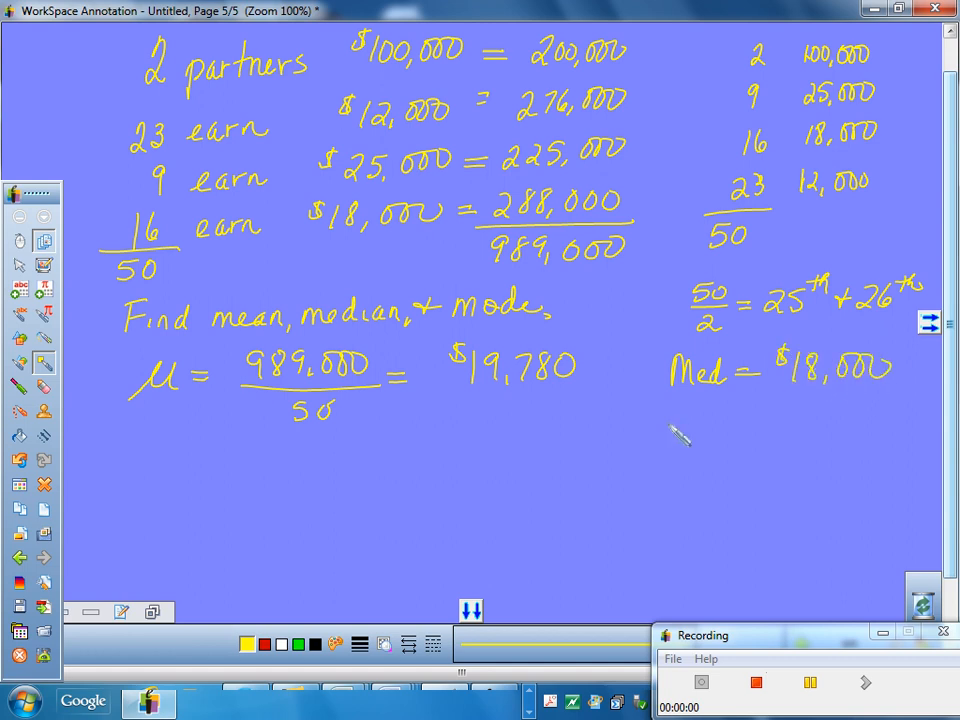
pyautogui.moveTo(670, 420); pyautogui.dragTo(730, 420)
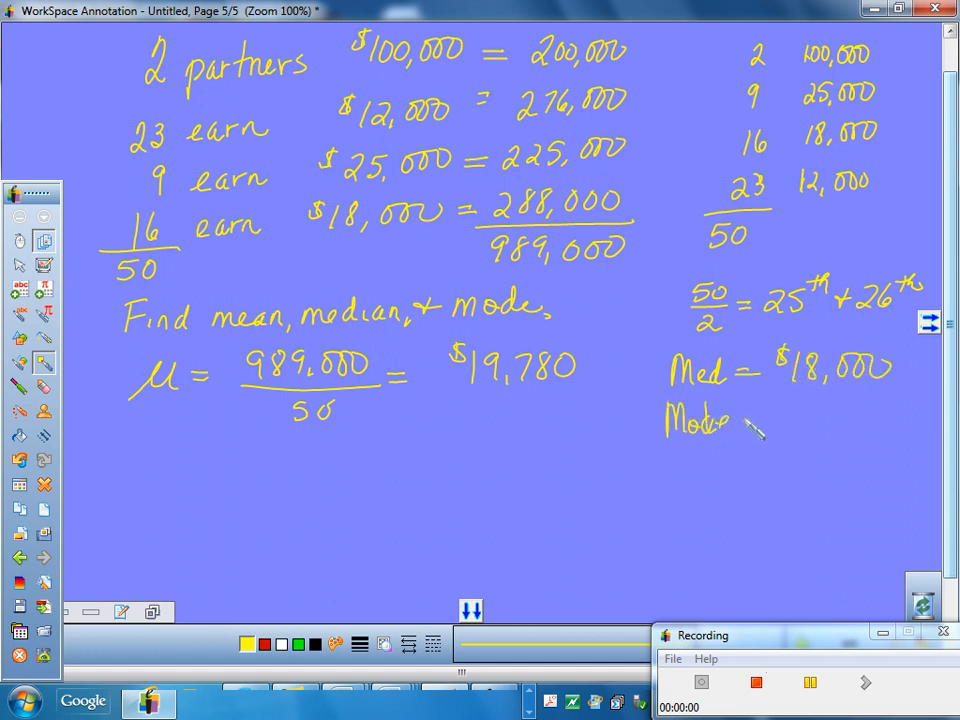
pyautogui.moveTo(755, 425); pyautogui.dragTo(775, 435)
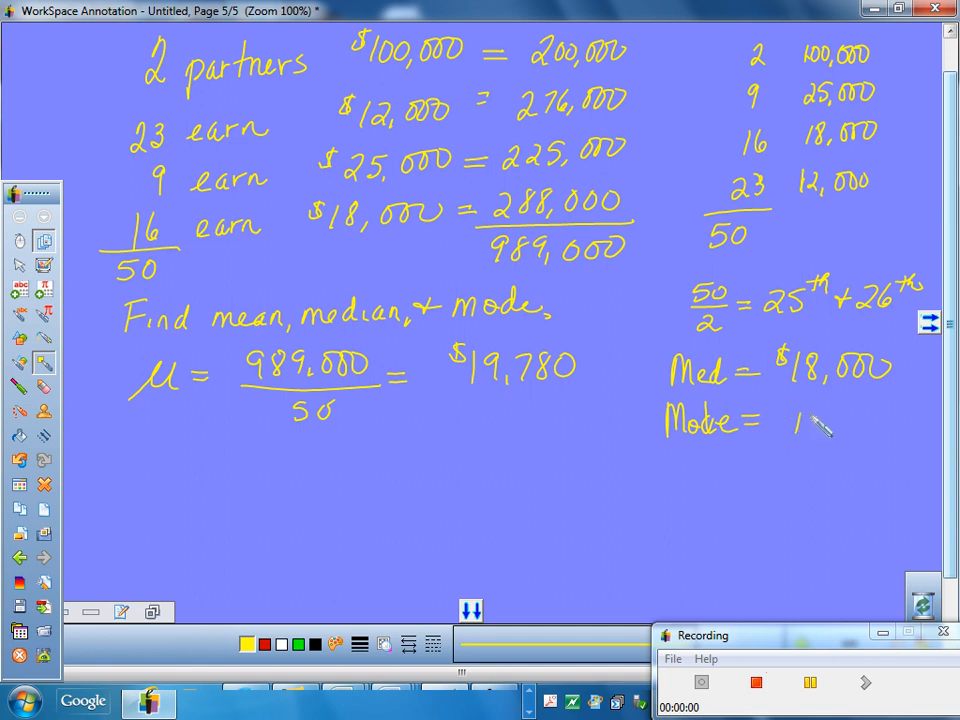
pyautogui.moveTo(795, 410); pyautogui.dragTo(895, 430)
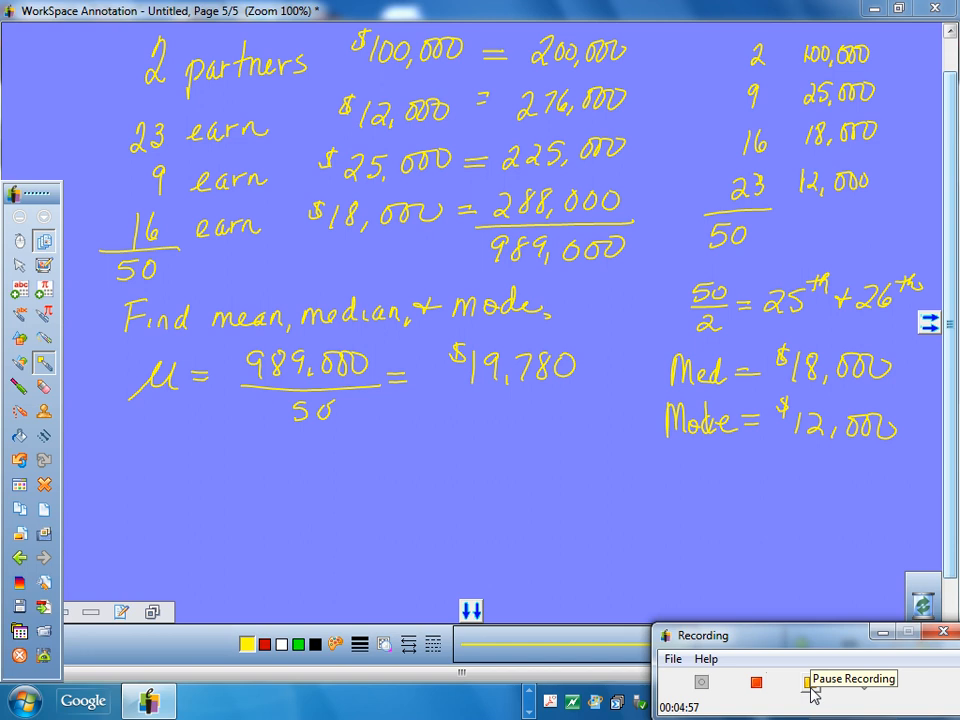
pyautogui.click(810, 682)
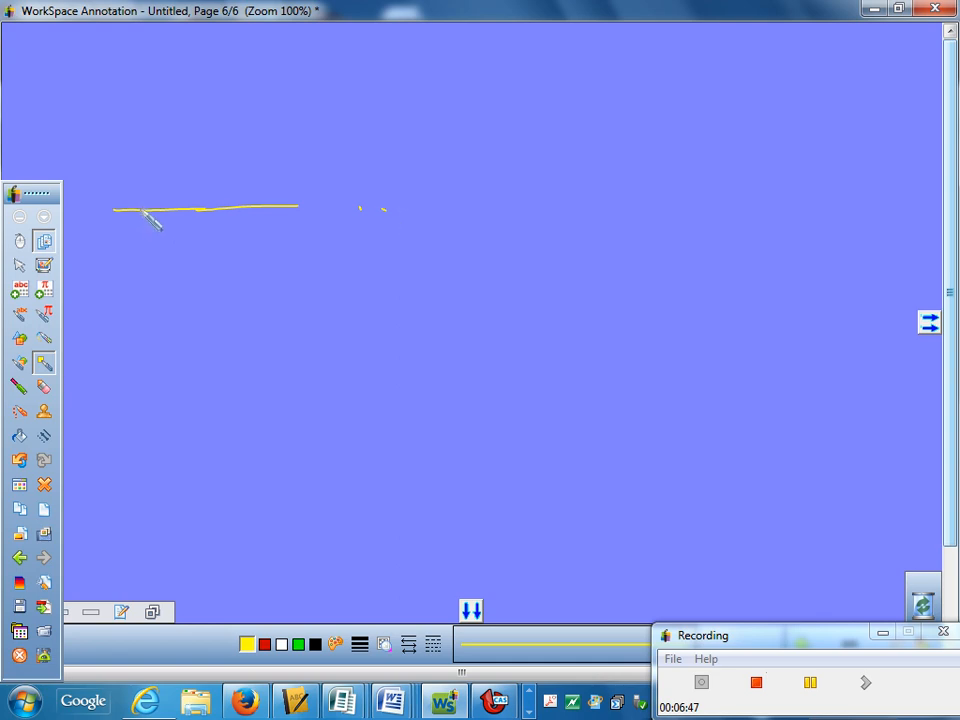
# Step: Sketch a symmetric histogram labelled Mean and a skewed one with a tall far-right outlier bar
pyautogui.moveTo(150, 205); pyautogui.dragTo(180, 145)
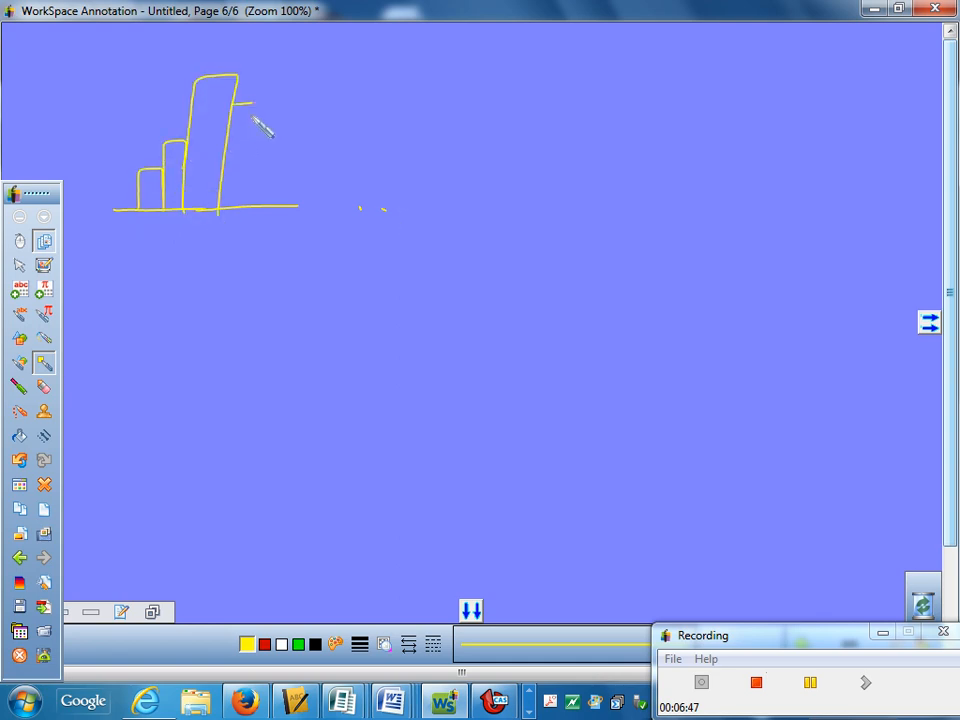
pyautogui.moveTo(250, 110); pyautogui.dragTo(300, 205)
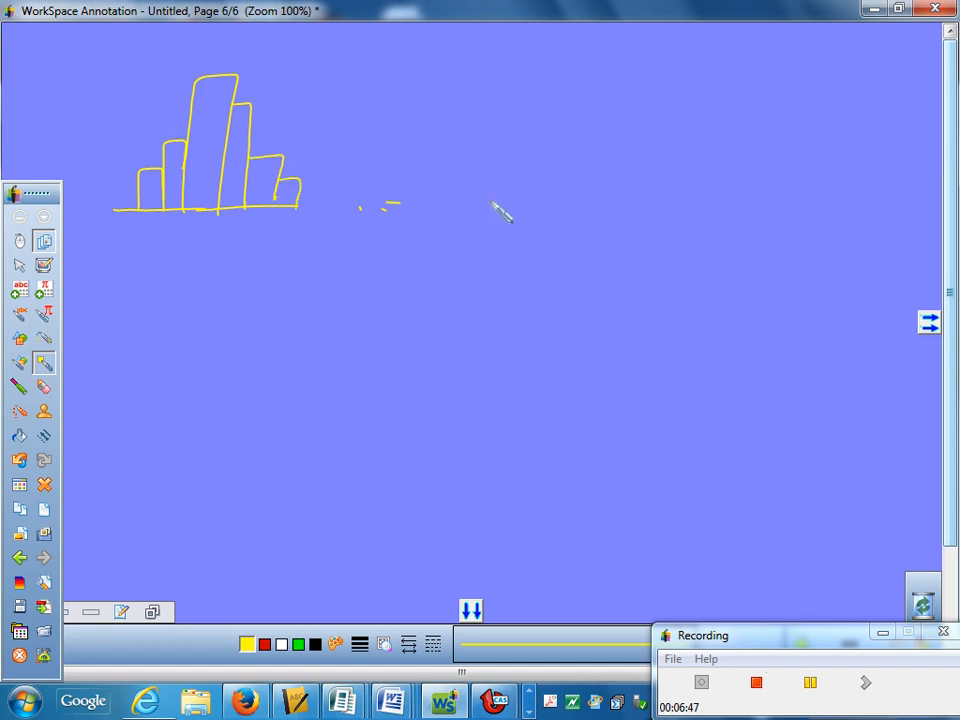
pyautogui.moveTo(385, 205); pyautogui.dragTo(680, 203)
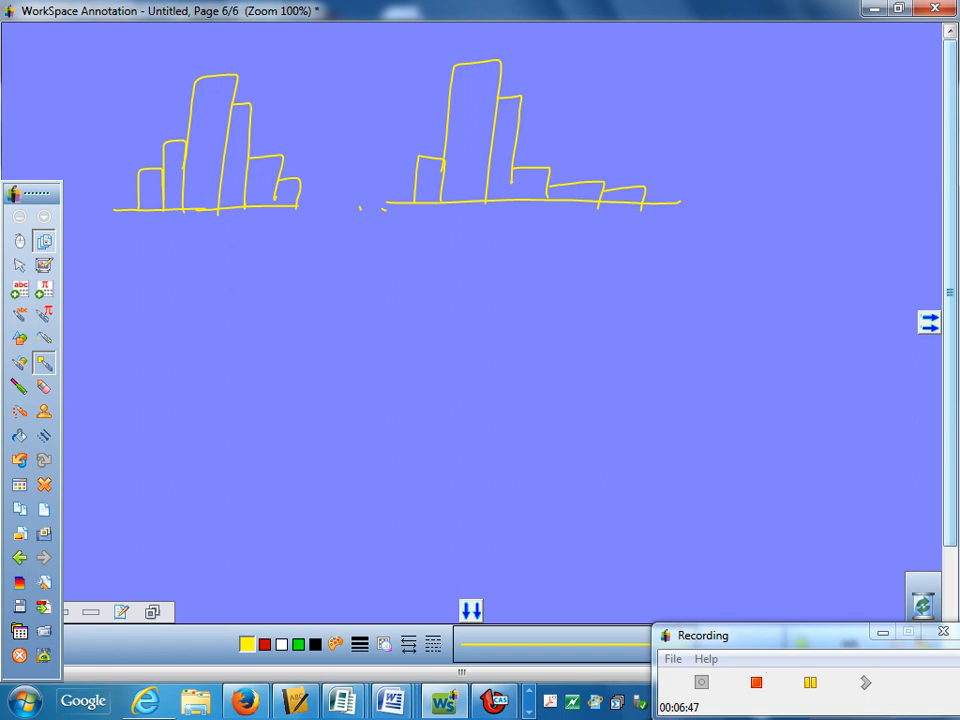
pyautogui.moveTo(150, 250); pyautogui.dragTo(185, 260)
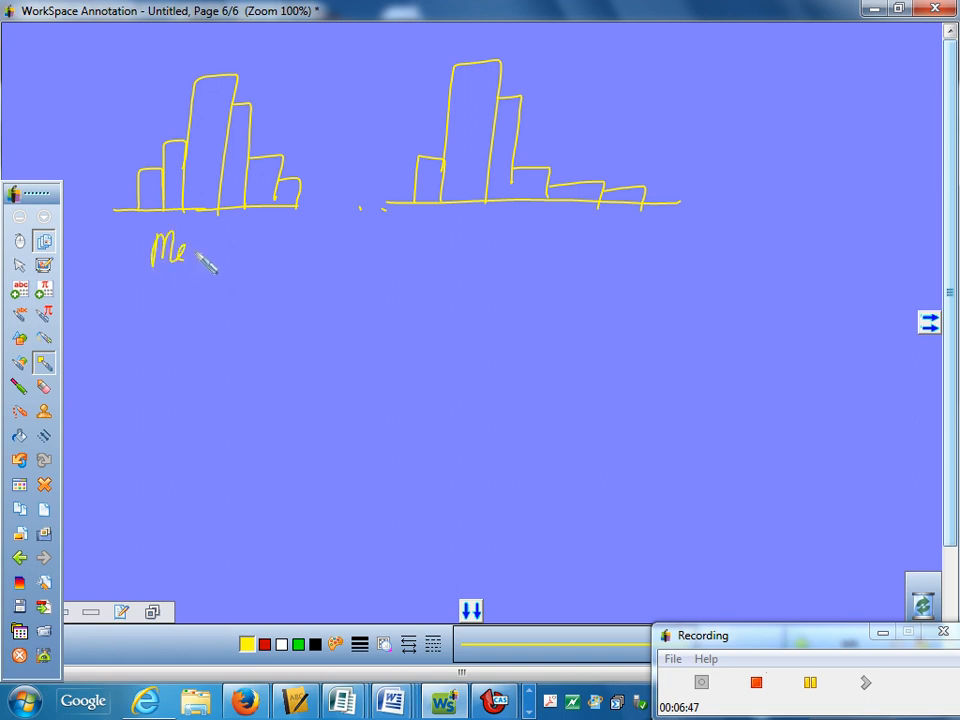
pyautogui.moveTo(185, 250); pyautogui.dragTo(240, 280)
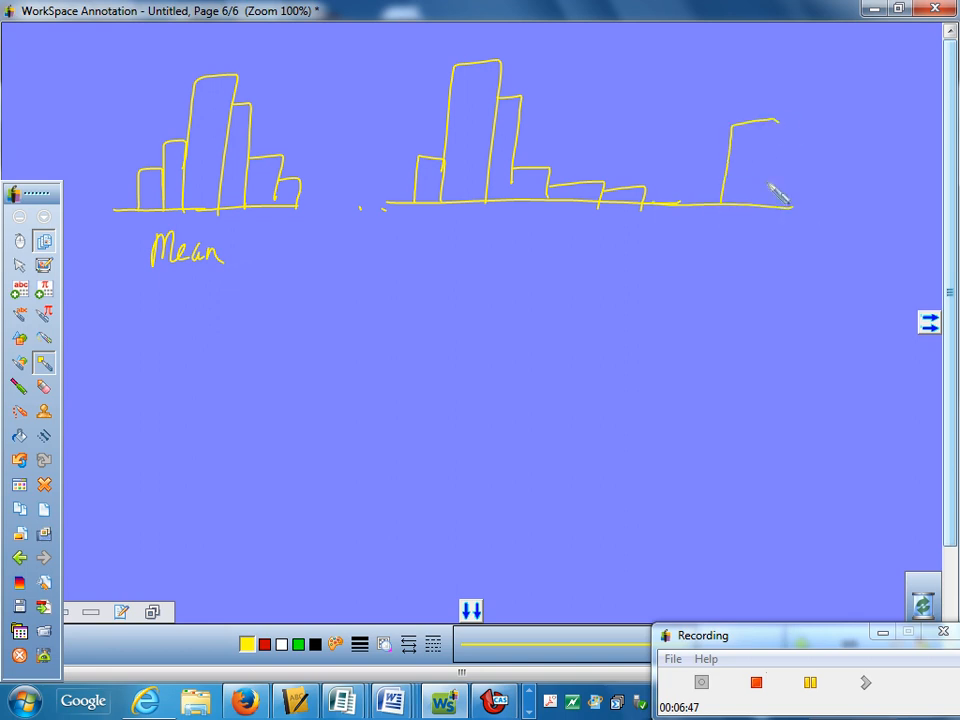
pyautogui.moveTo(779, 120); pyautogui.dragTo(770, 208)
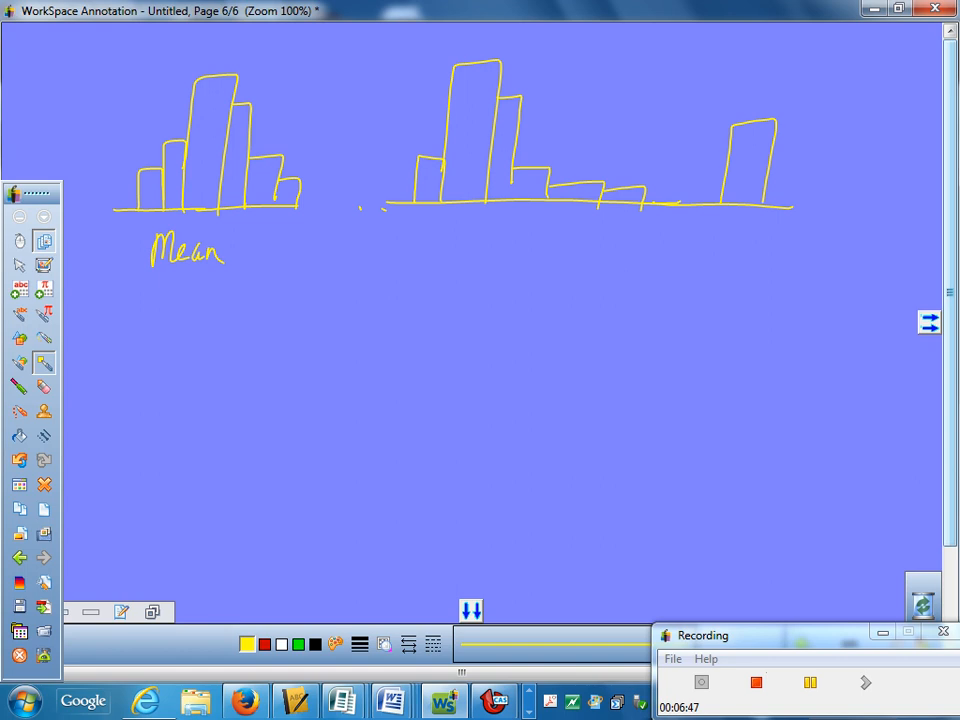
pyautogui.moveTo(500, 245); pyautogui.dragTo(530, 255)
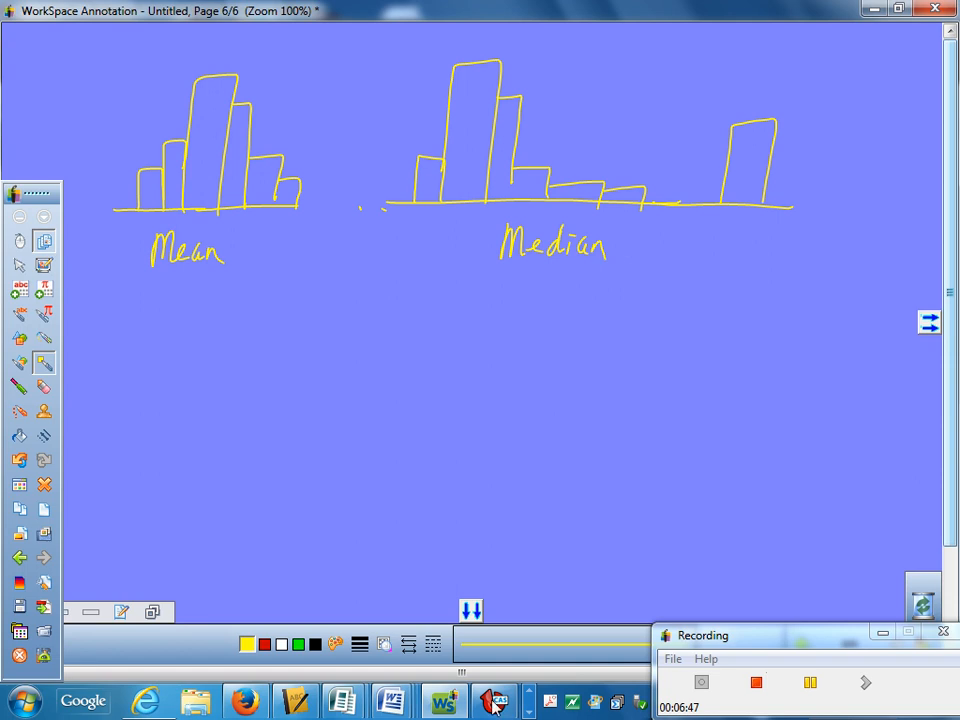
# Step: On TI-Nspire page 1.1, run One-Variable Statistics with X1 List set to year
pyautogui.click(492, 700)
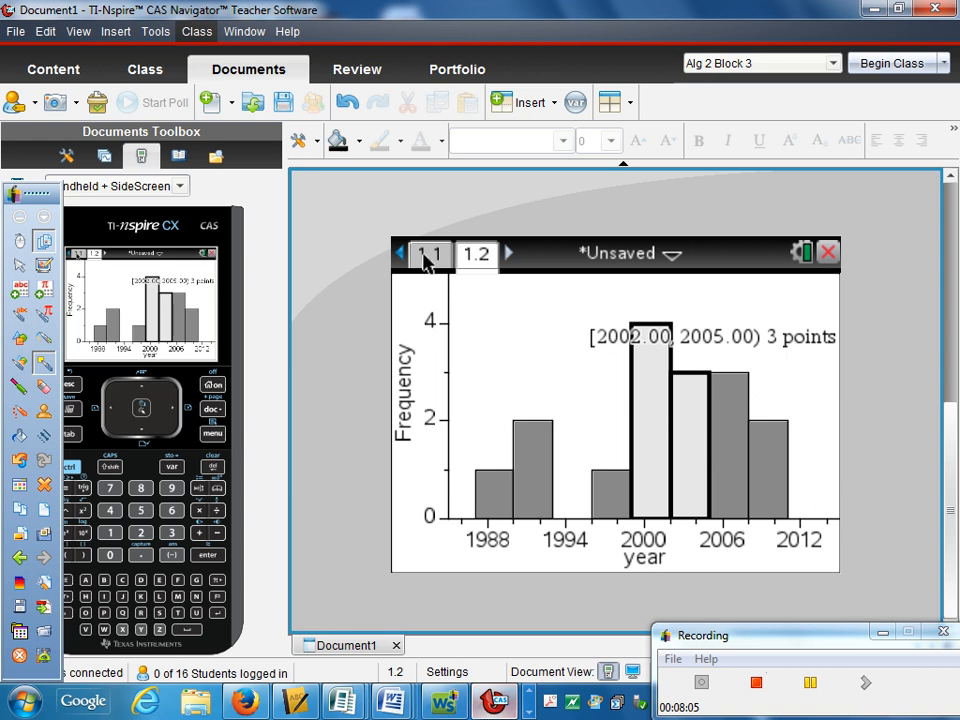
pyautogui.click(429, 253)
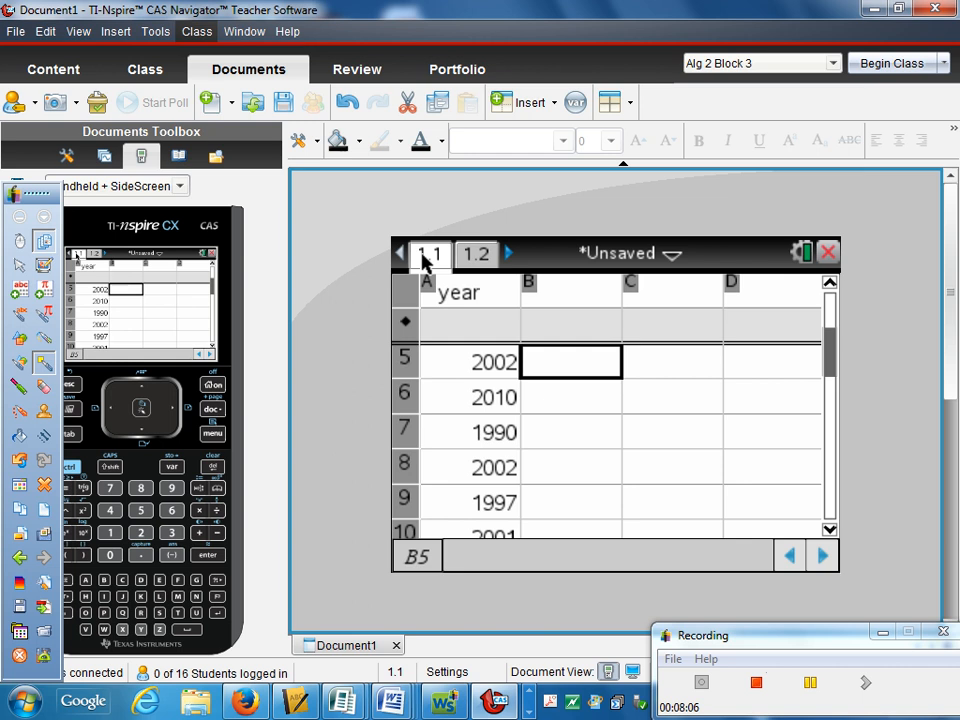
pyautogui.moveTo(217, 443)
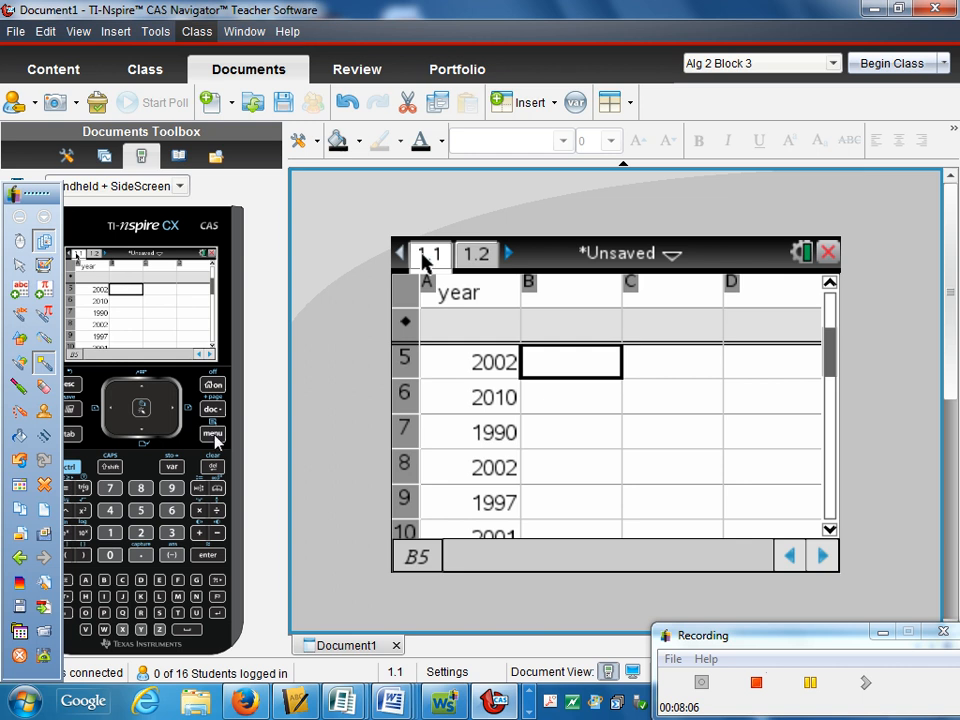
pyautogui.click(213, 434)
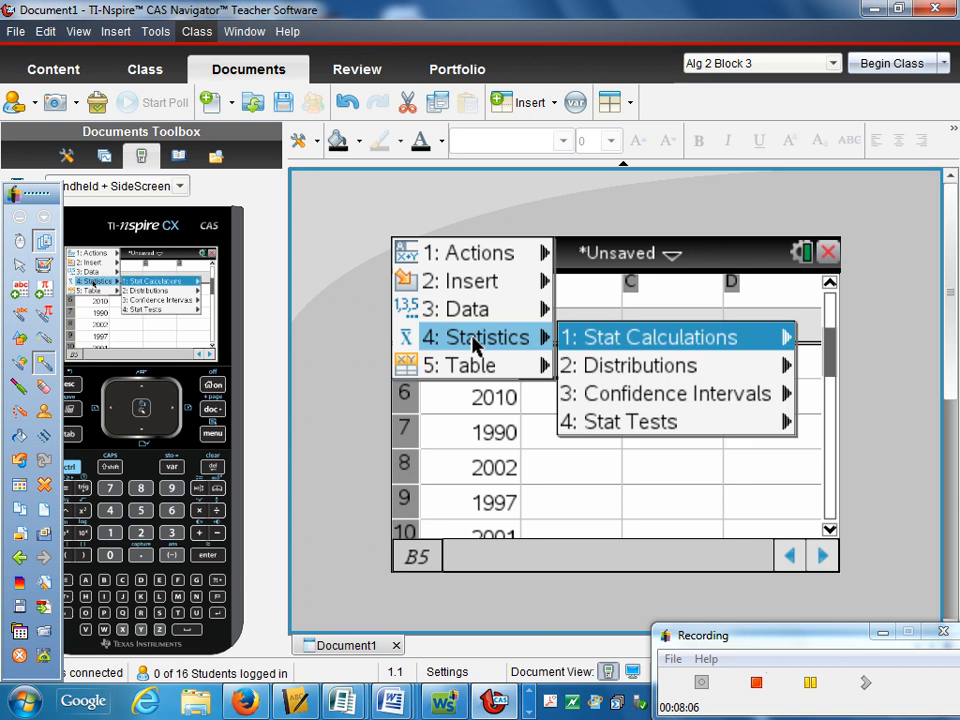
pyautogui.click(657, 337)
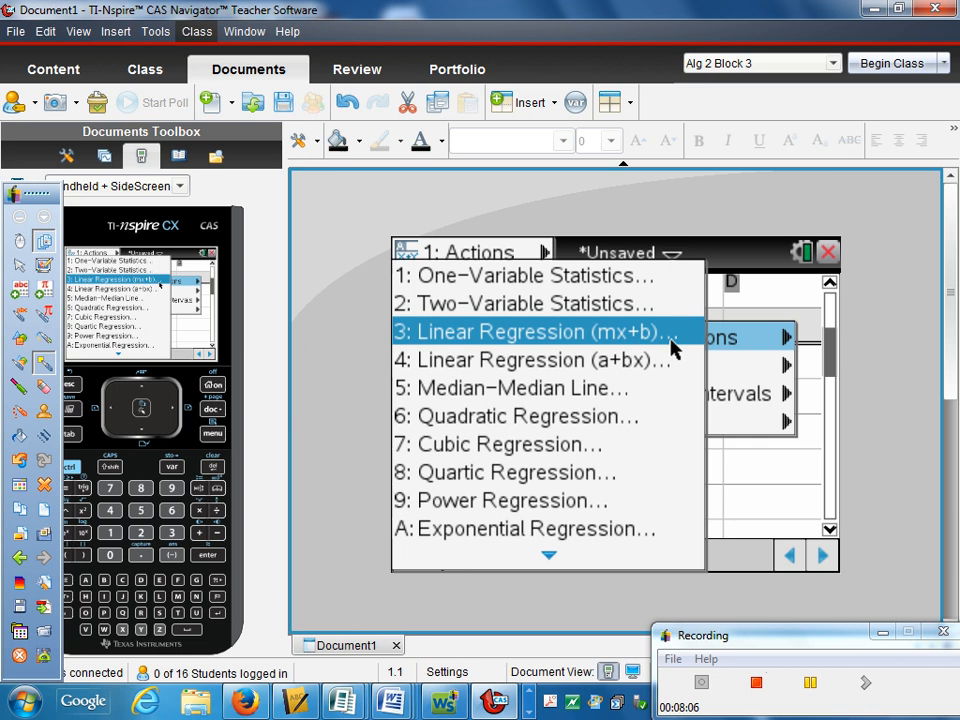
pyautogui.click(533, 275)
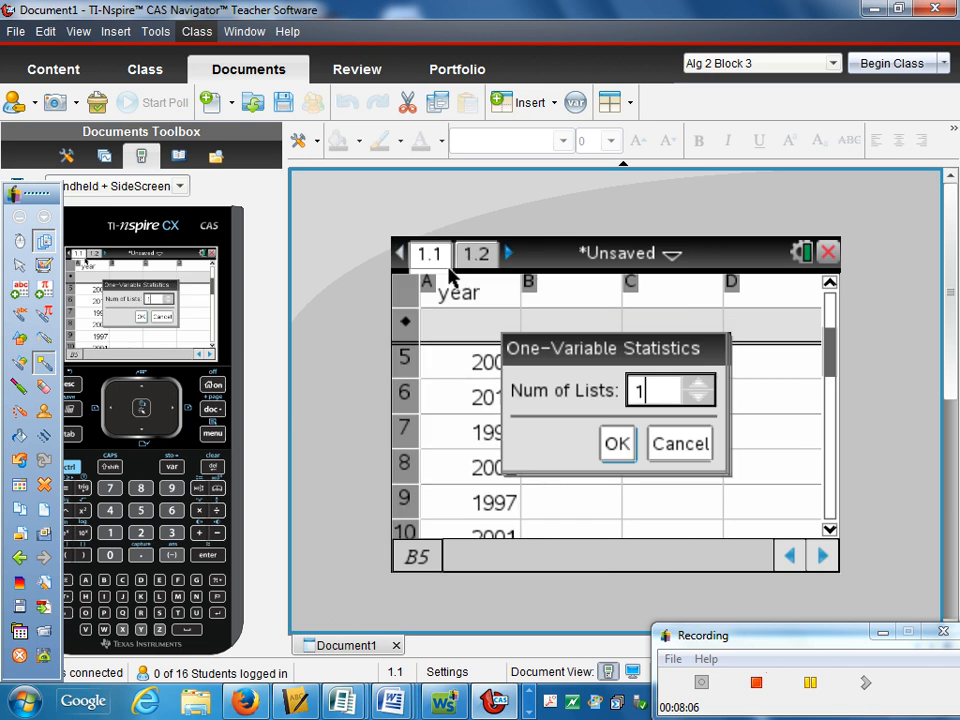
pyautogui.click(617, 443)
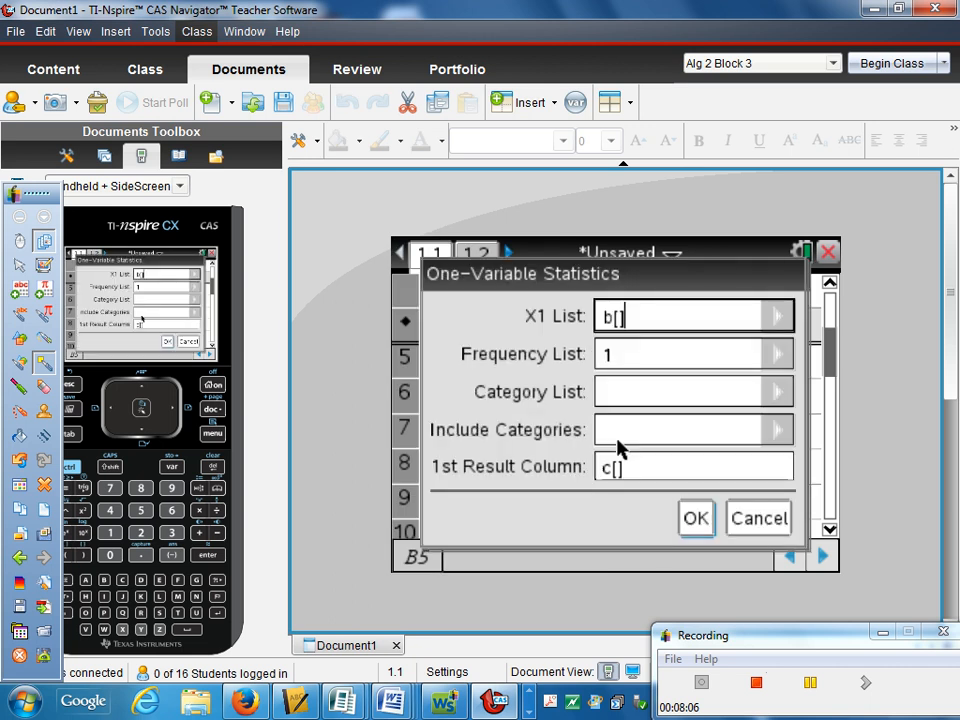
pyautogui.write('year')
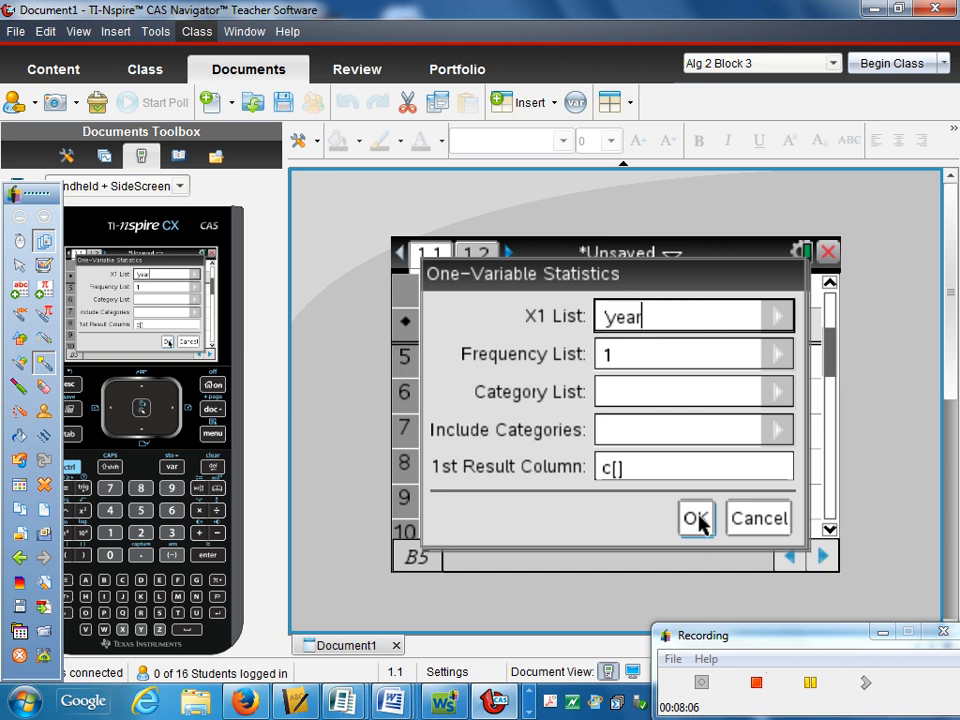
pyautogui.click(696, 518)
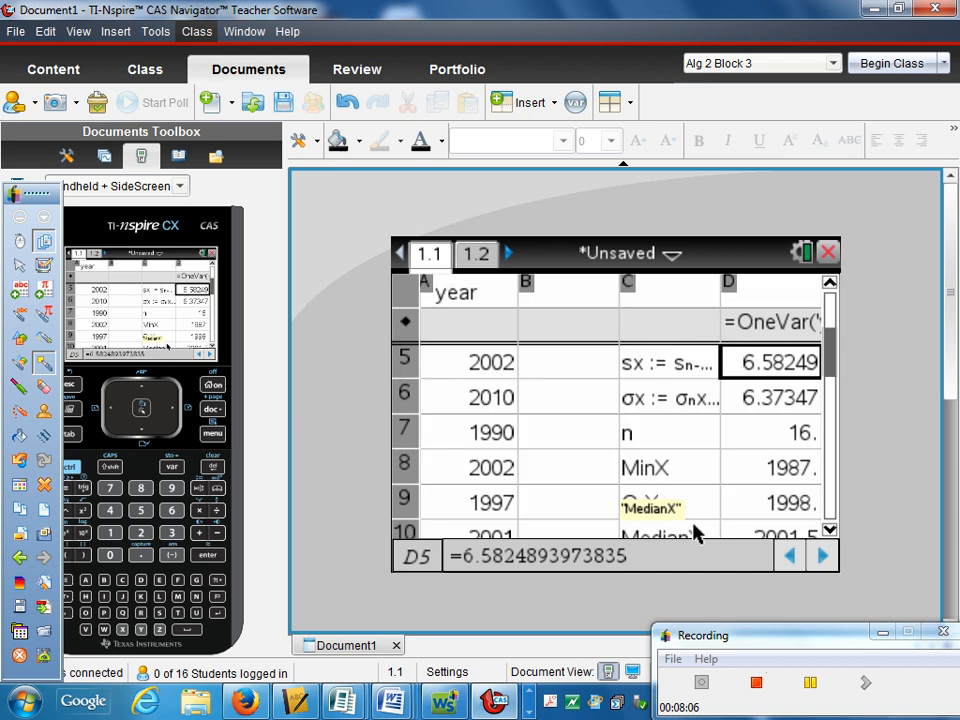
pyautogui.scroll(3)
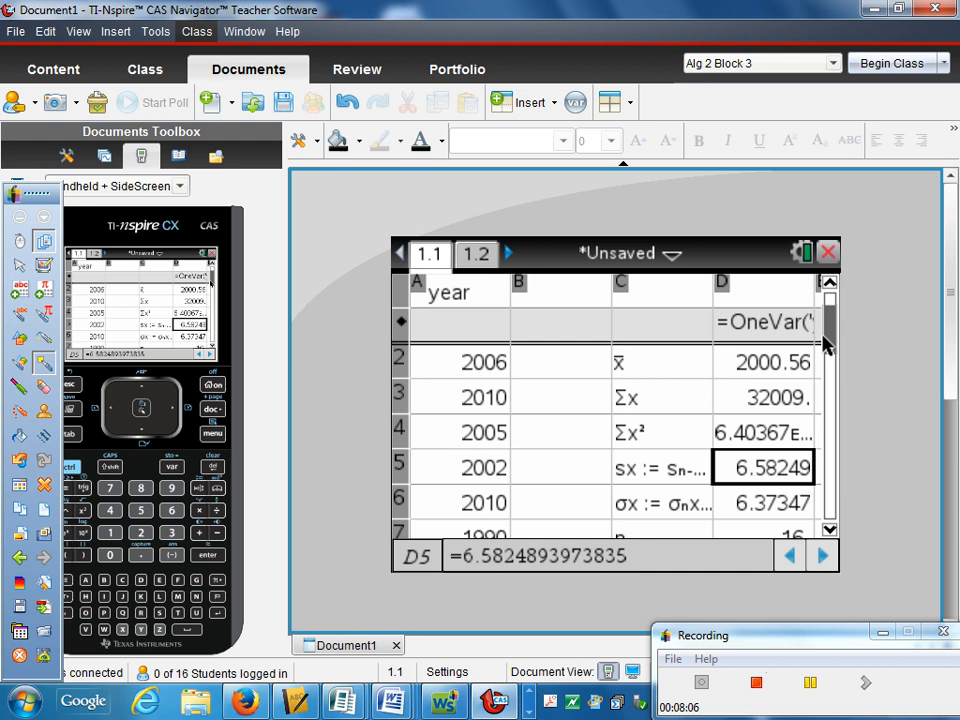
pyautogui.scroll(-3)
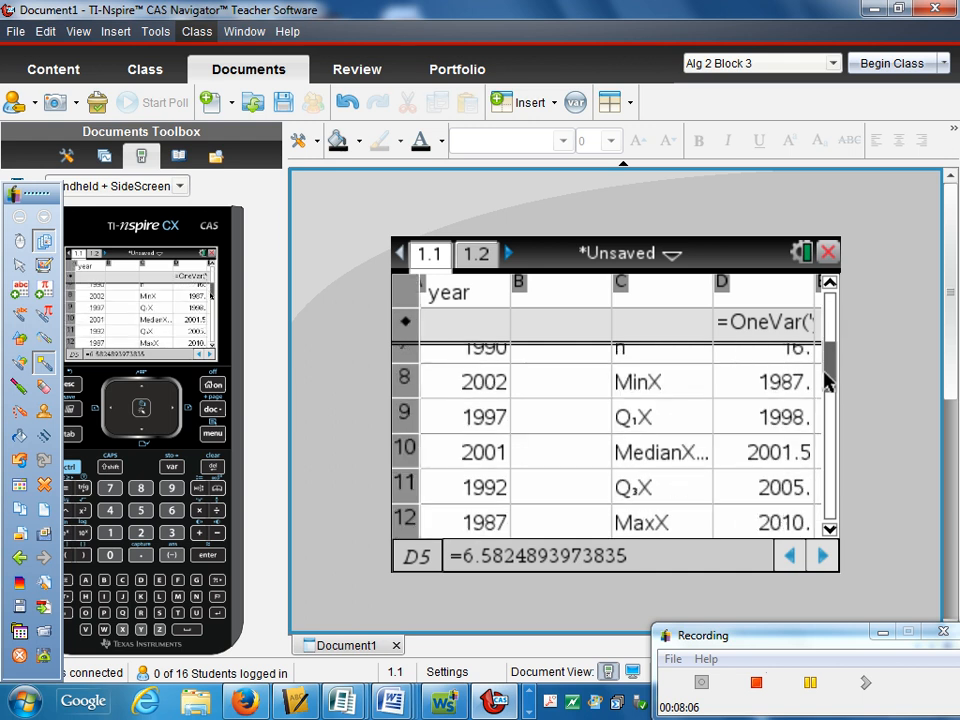
pyautogui.scroll(3)
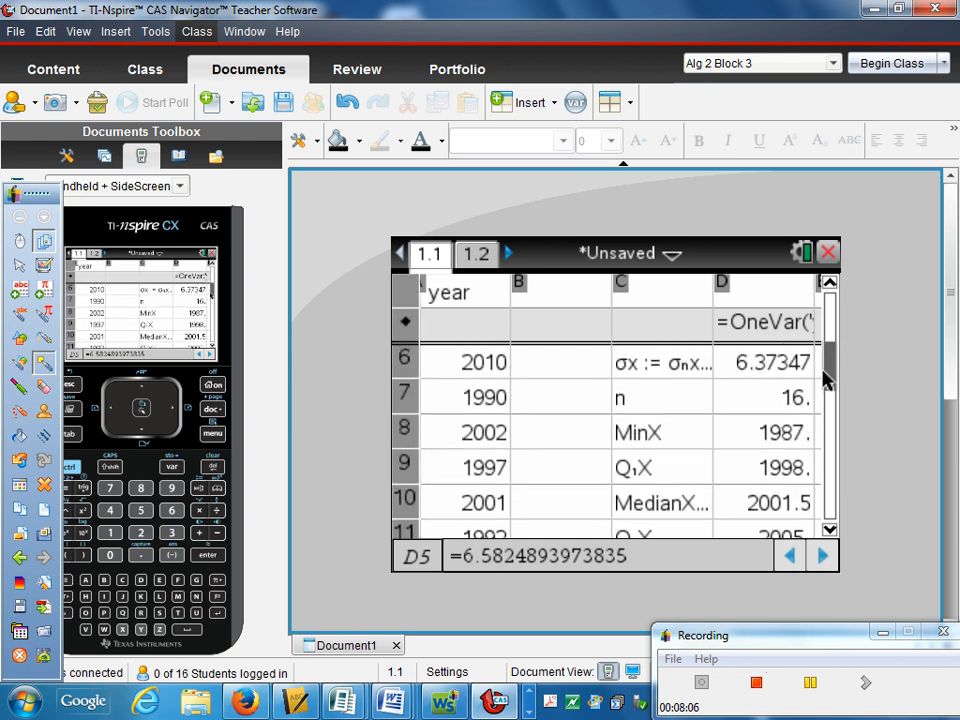